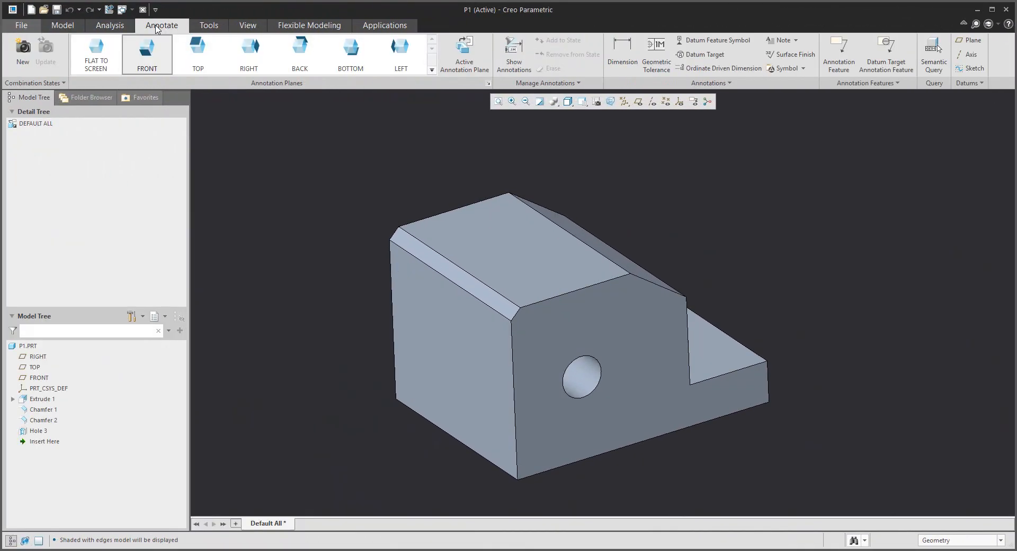
- Preview the top, back and right annotation planes, then return to the front plane
click(197, 54)
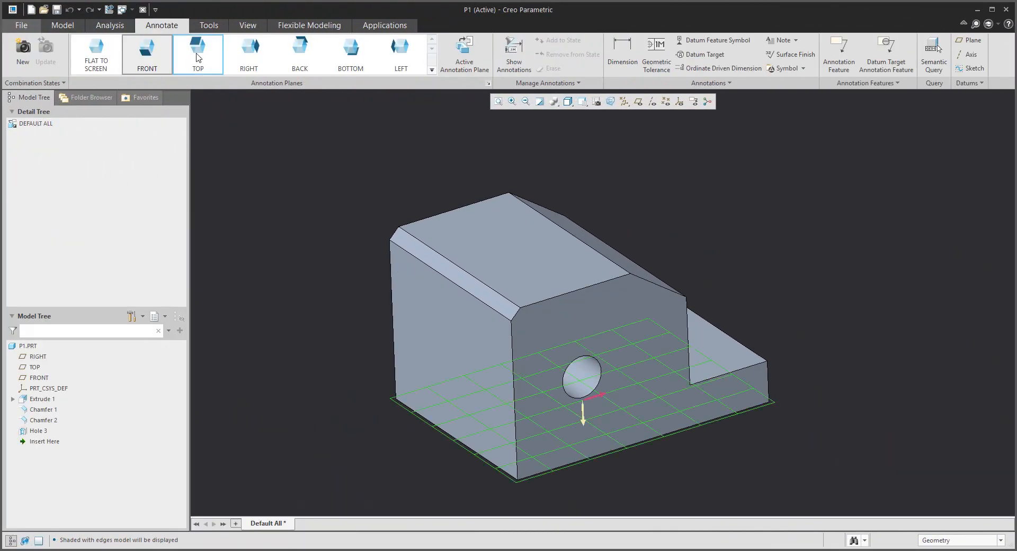
click(298, 54)
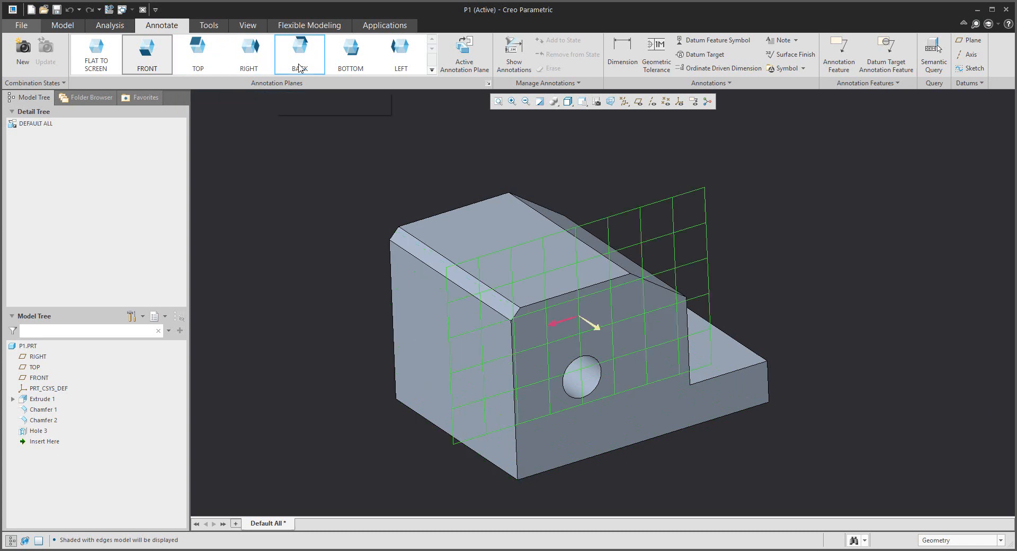
click(350, 50)
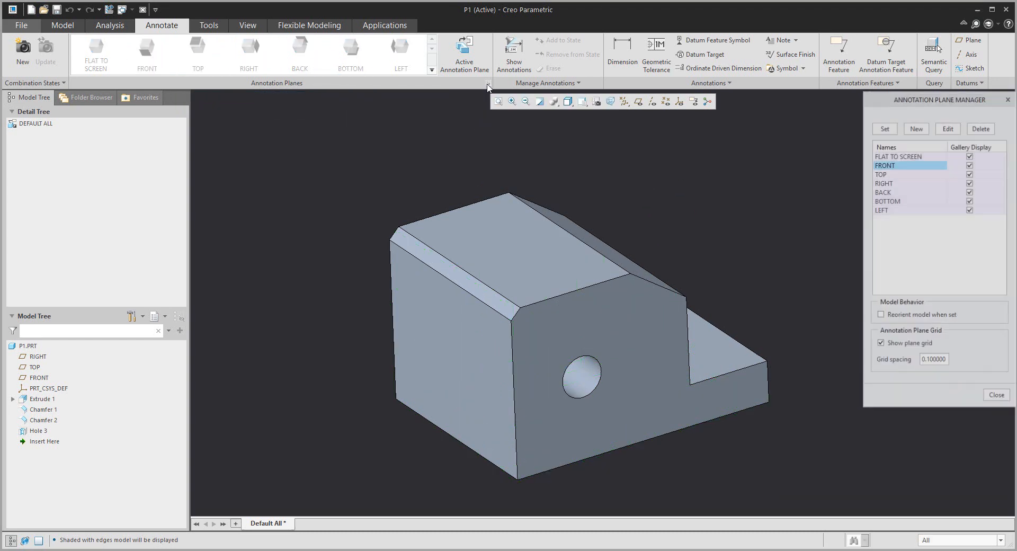
click(881, 314)
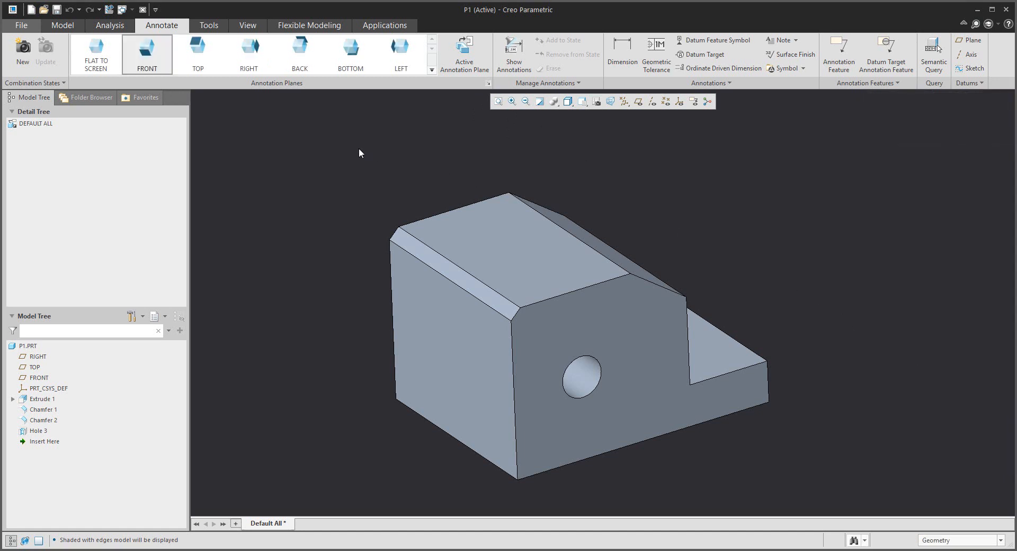
click(248, 49)
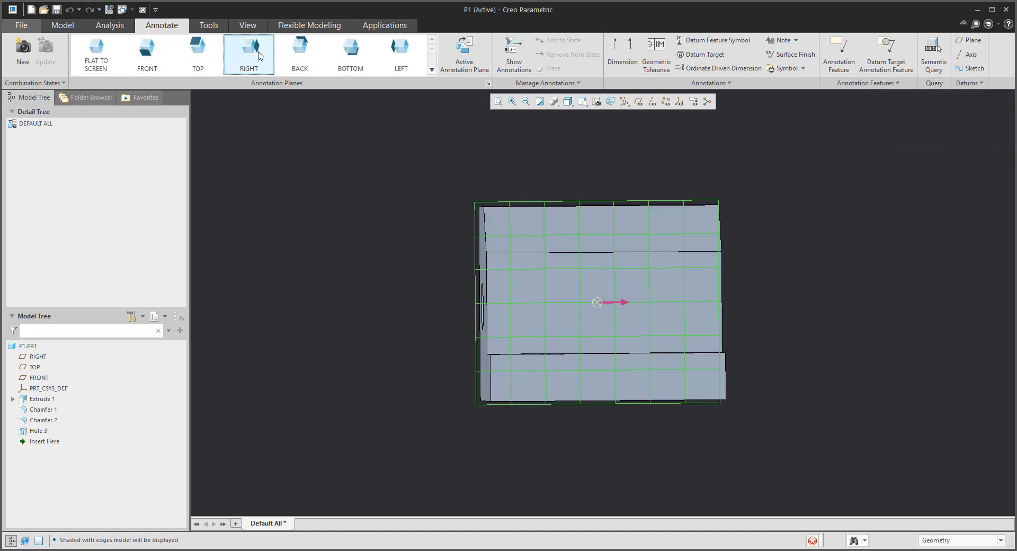
click(147, 54)
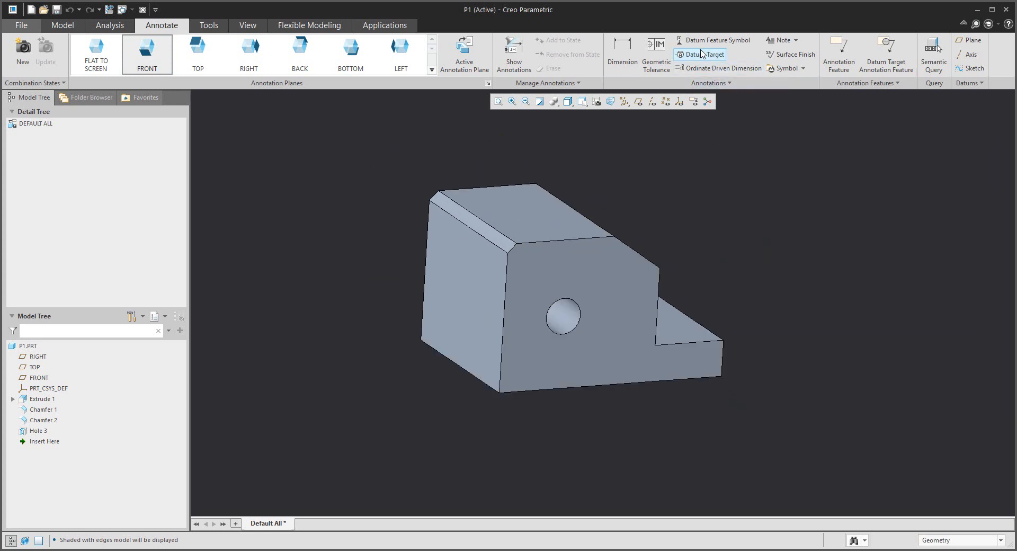
- Place datum tag A on the left face and datum tag B on the top face
click(713, 40)
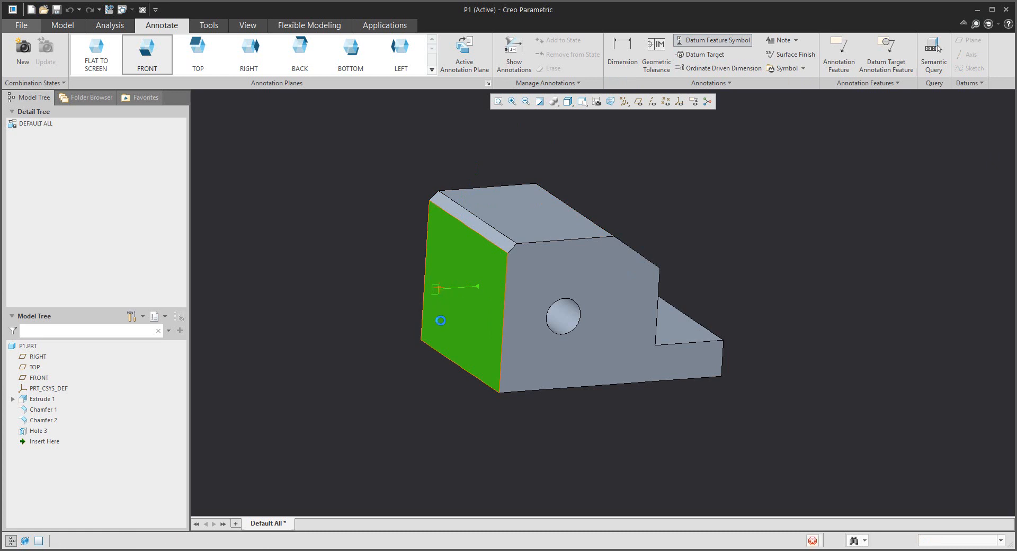
click(713, 40)
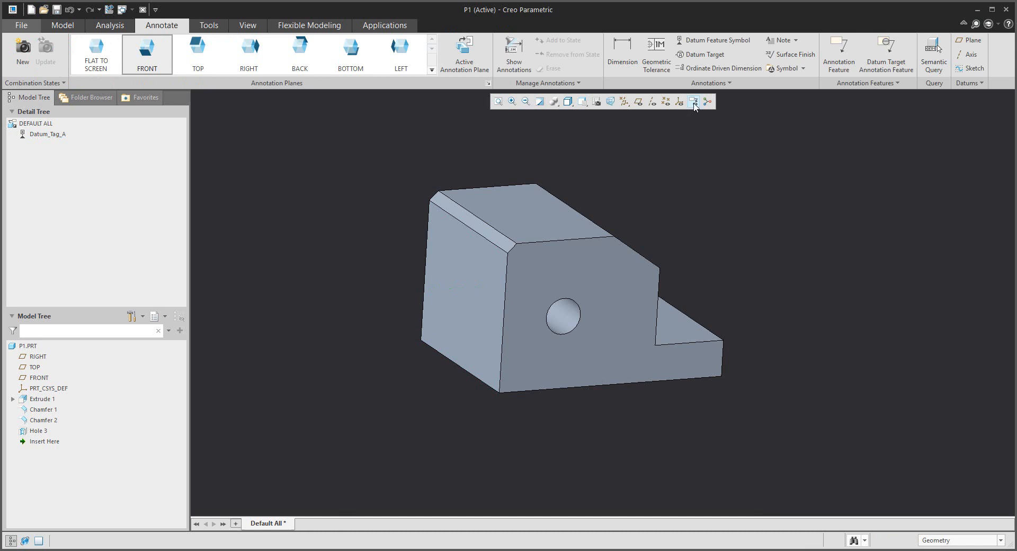
click(693, 101)
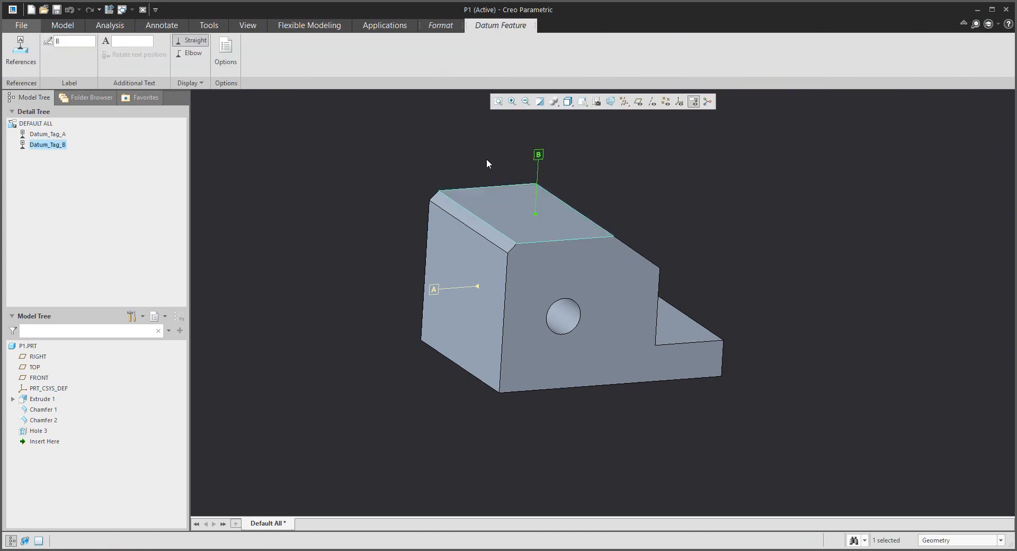
click(161, 26)
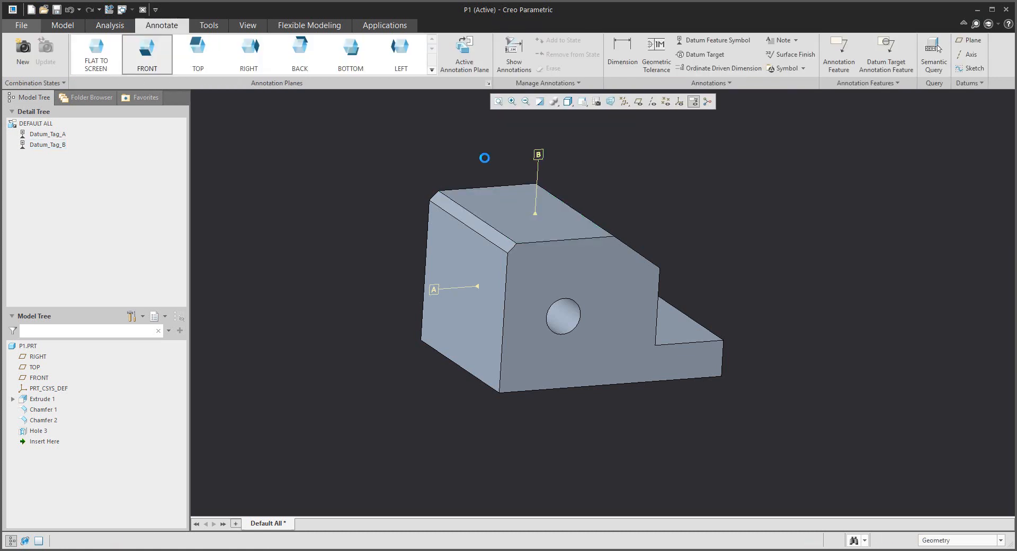
- Create a geometric tolerance on the hole edge, framed below the hole, referencing datum A
click(656, 54)
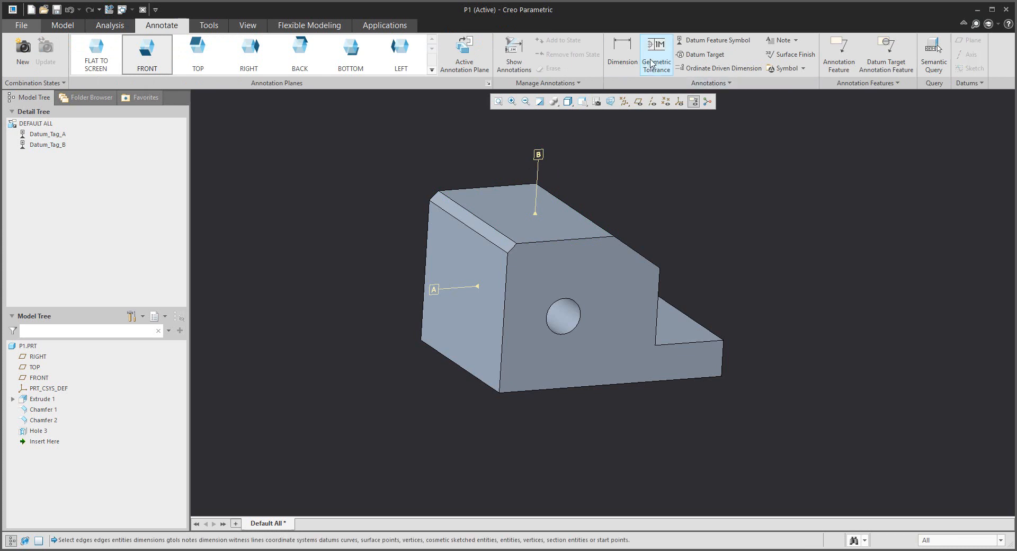
click(655, 54)
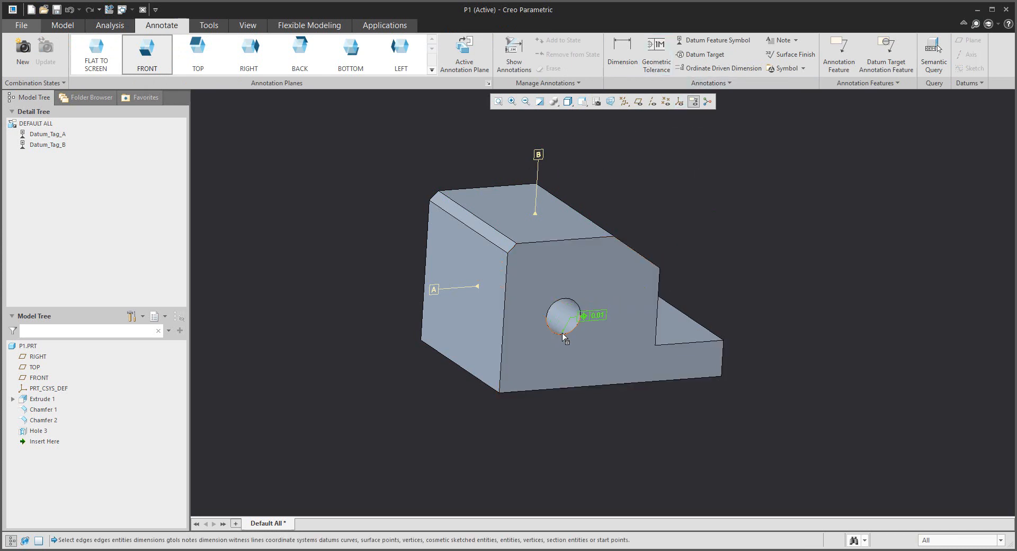
click(562, 316)
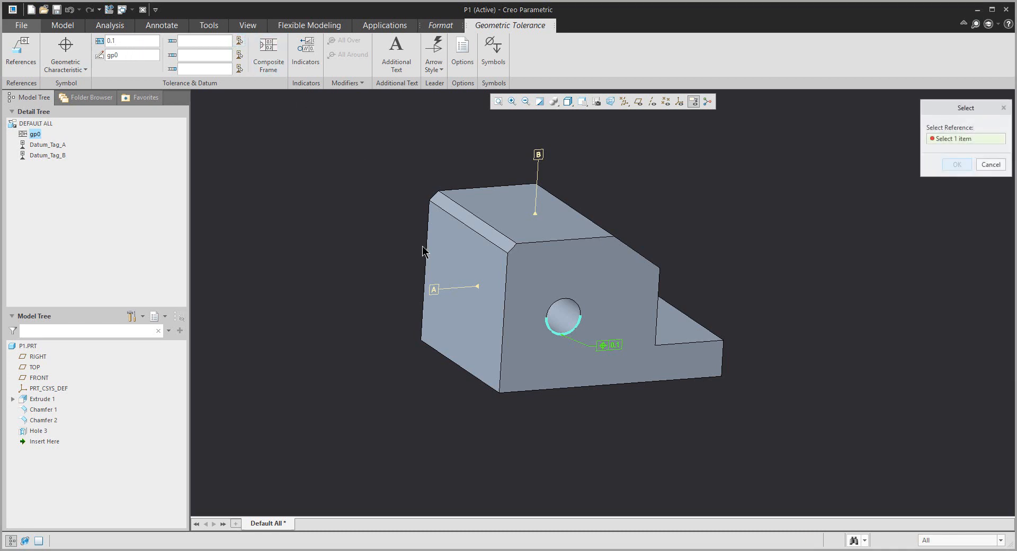
click(433, 288)
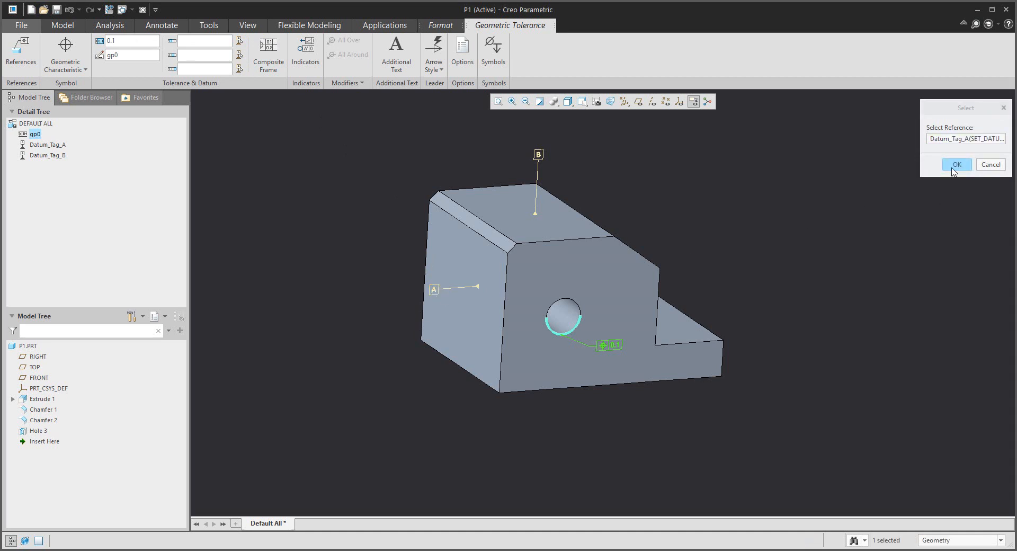
click(954, 164)
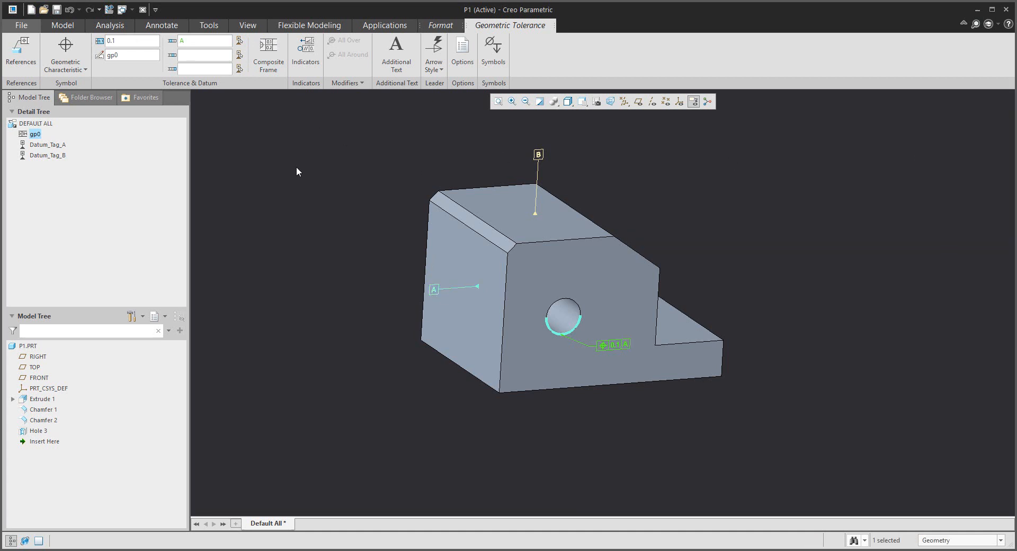
- Change the primary datum reference to A-B and apply it
click(203, 41)
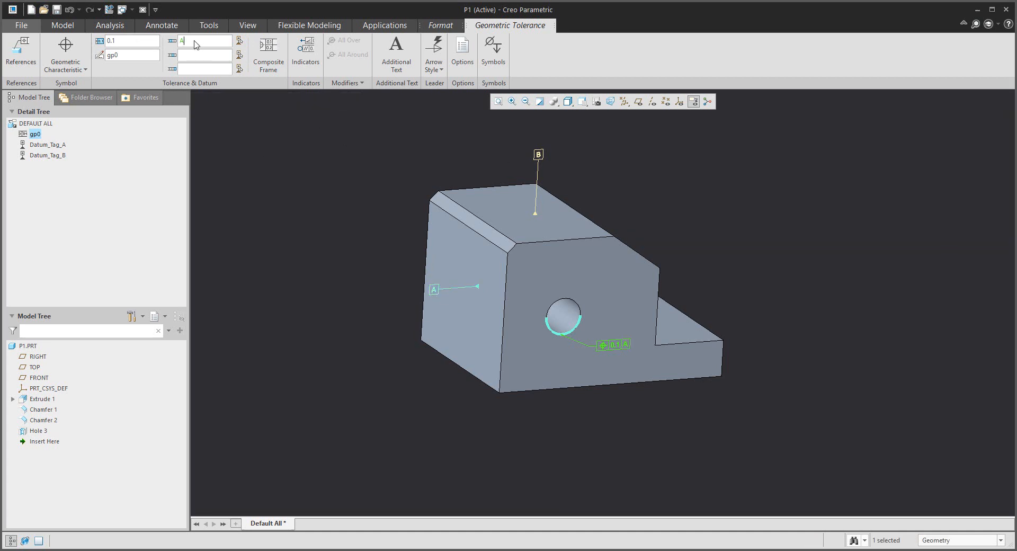
text(-b)
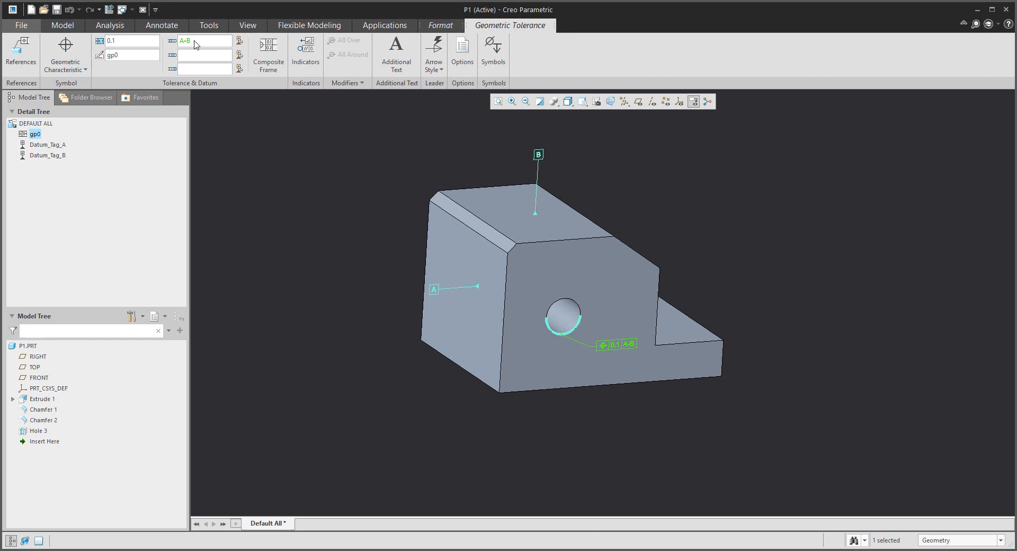
click(161, 25)
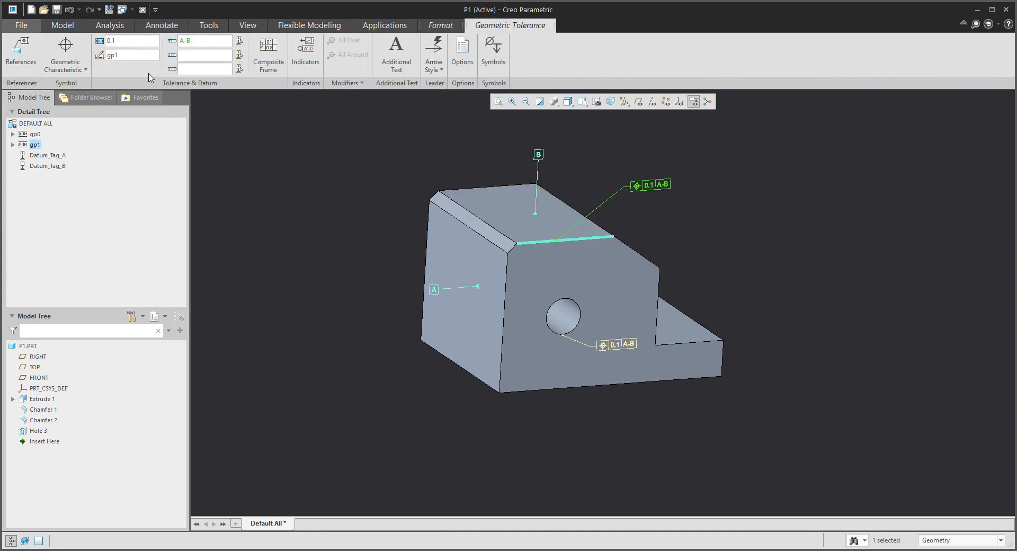
- Make the top-edge tolerance a perpendicularity with tolerance value 0.05 against datum A
click(65, 52)
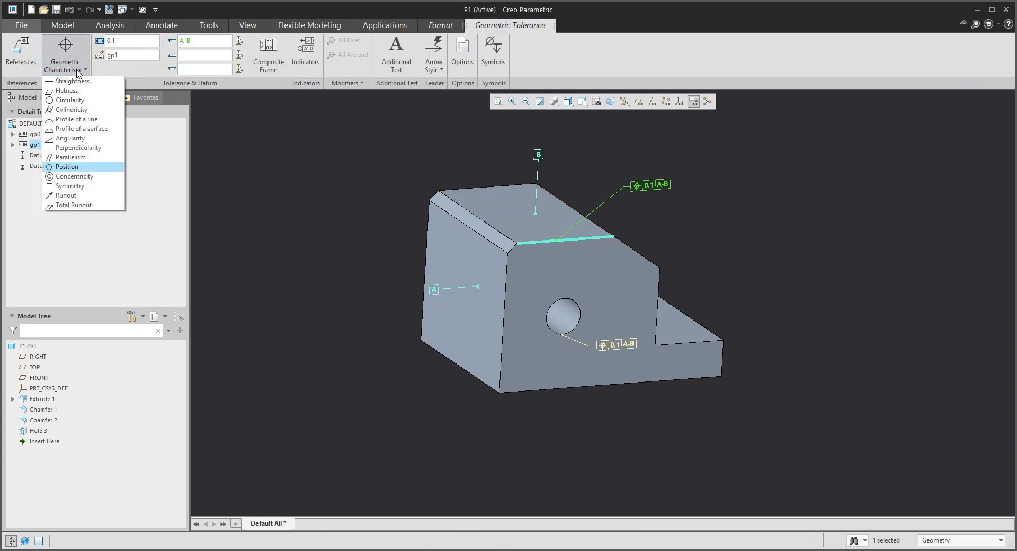
mouse_move(78, 147)
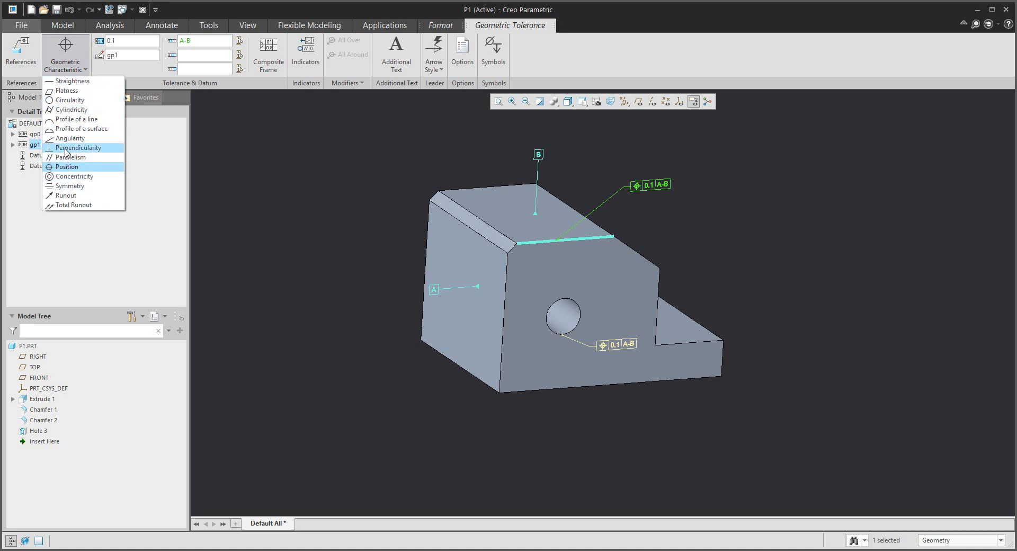
click(78, 147)
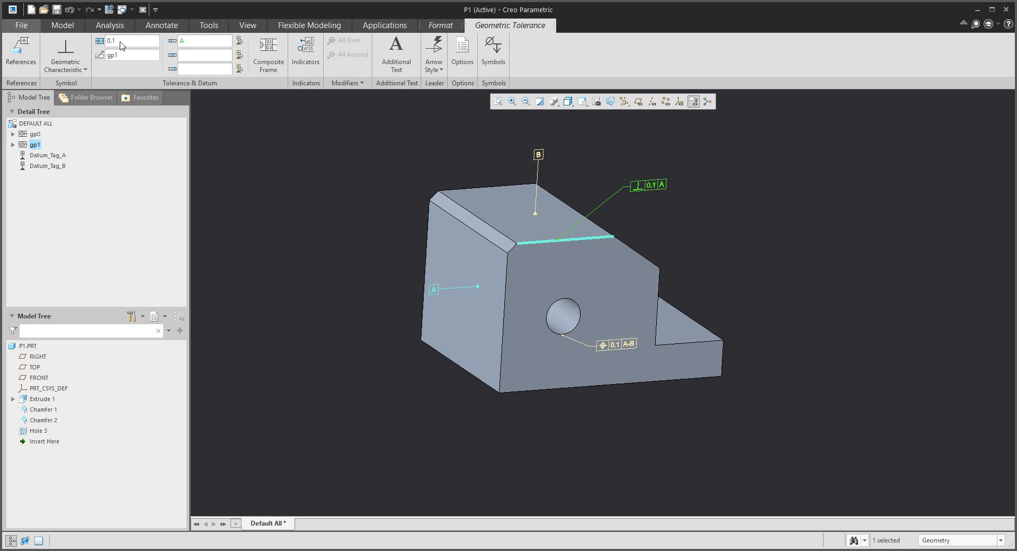
text(0.05)
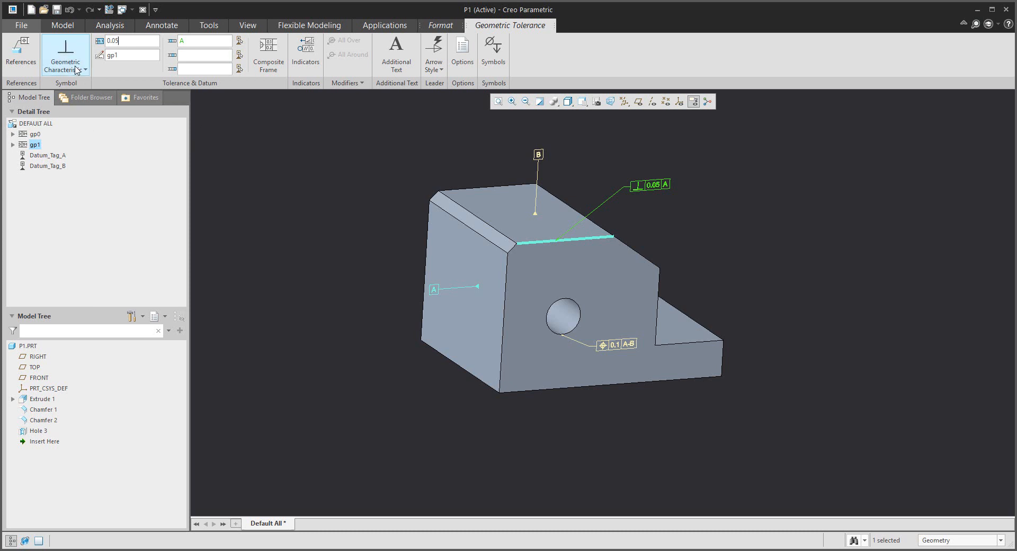
click(64, 55)
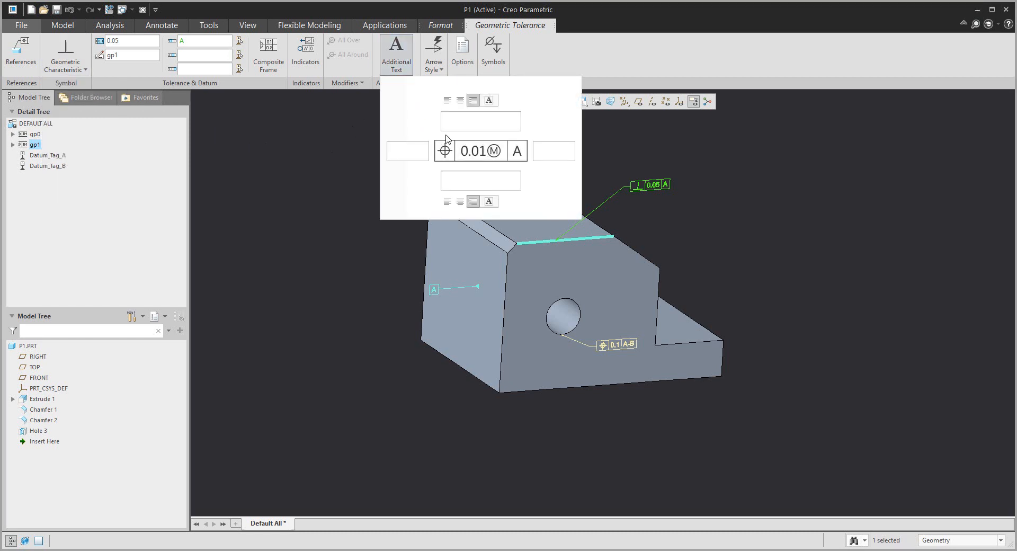
mouse_move(412, 105)
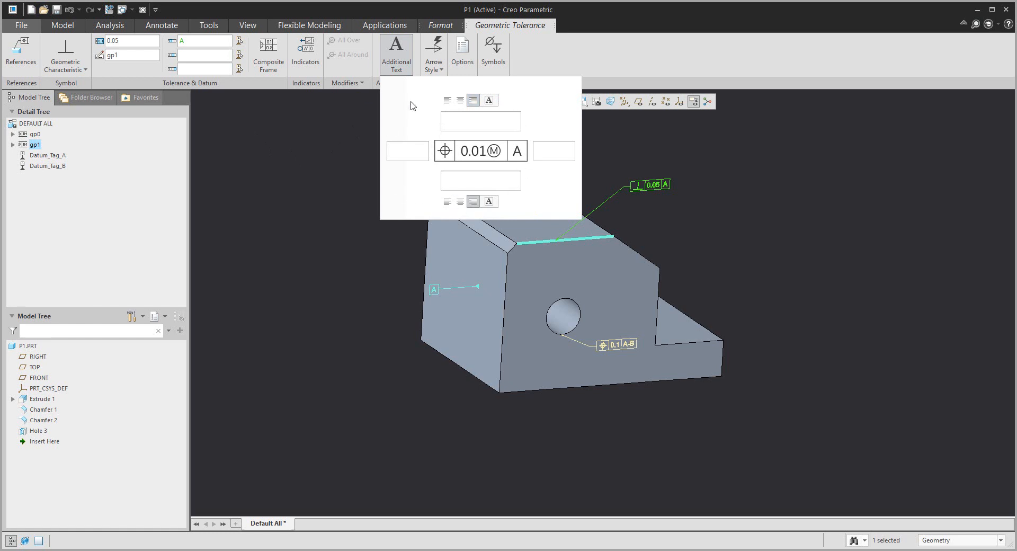
mouse_move(396, 52)
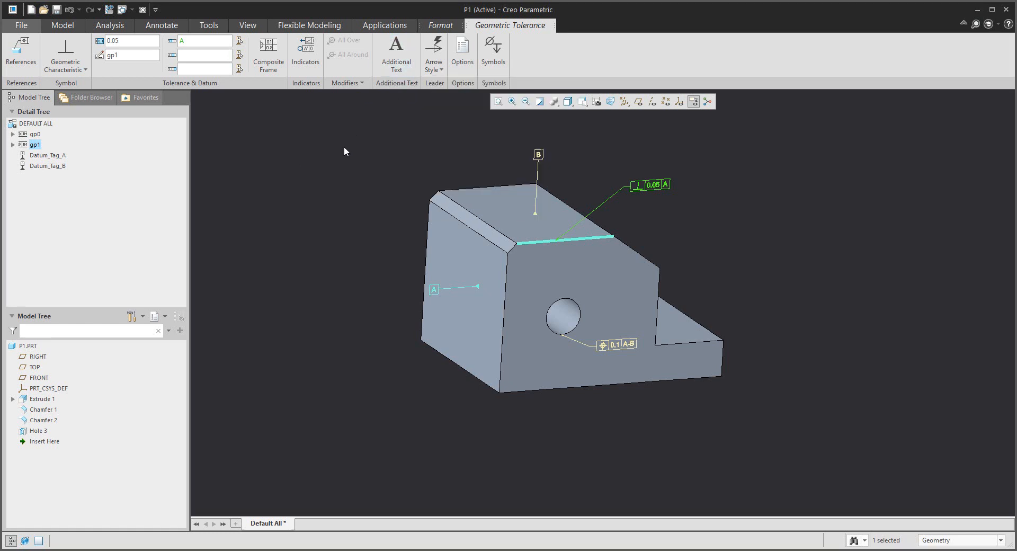
- Exit the Geometric Tolerance tab to commit the 0.05 perpendicularity tolerance
click(162, 26)
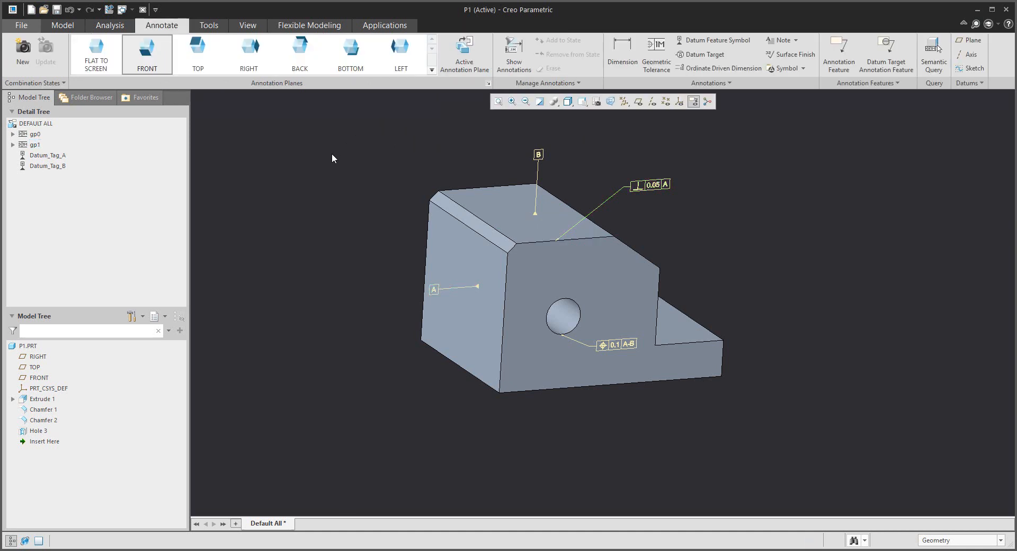
- Toggle annotation display off and on, then orient to the FRONT annotation plane
click(62, 25)
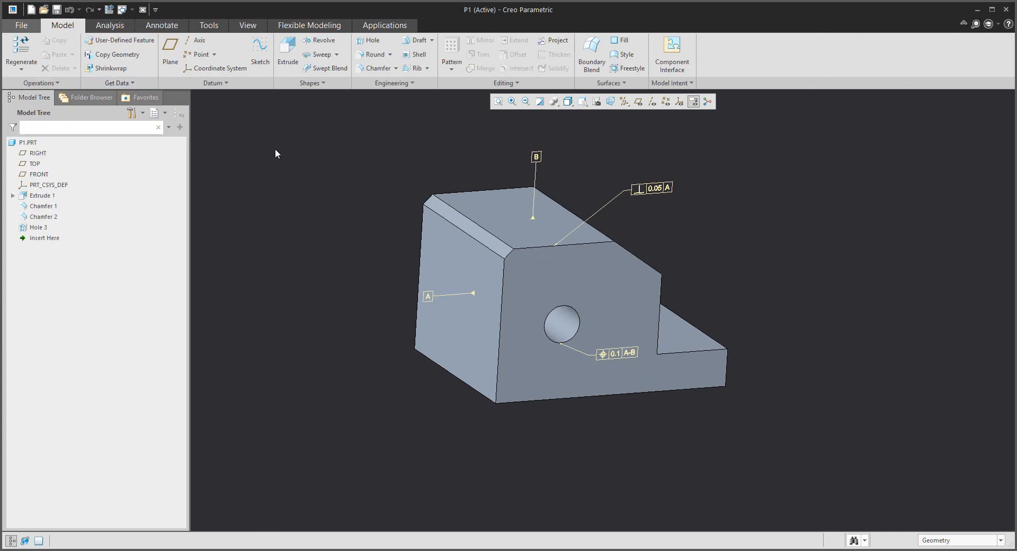
click(692, 101)
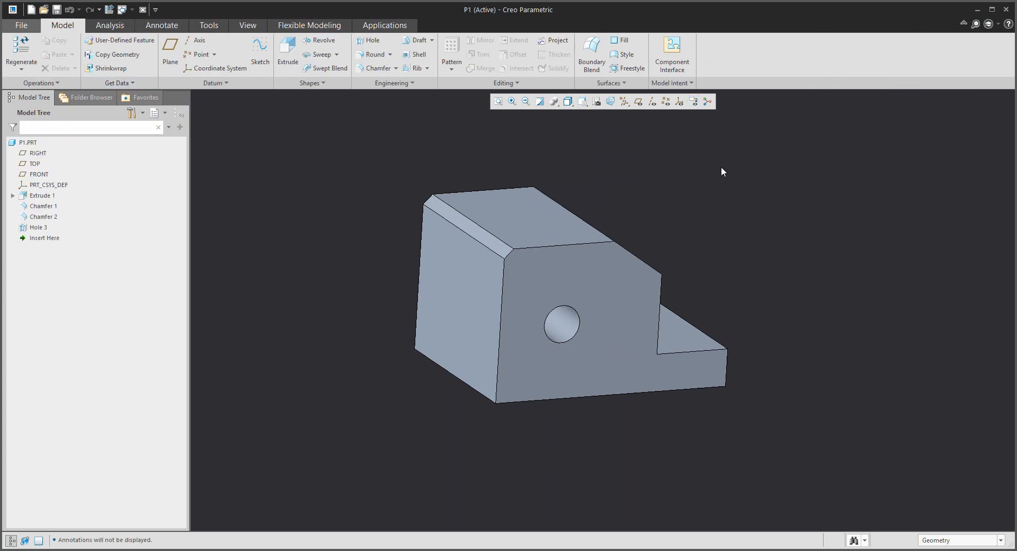
mouse_move(710, 152)
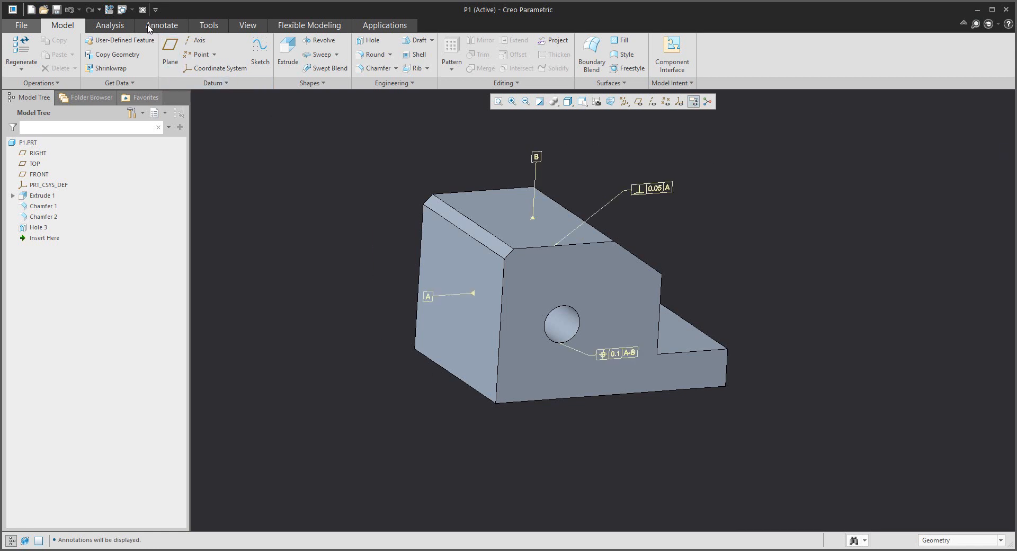
click(161, 24)
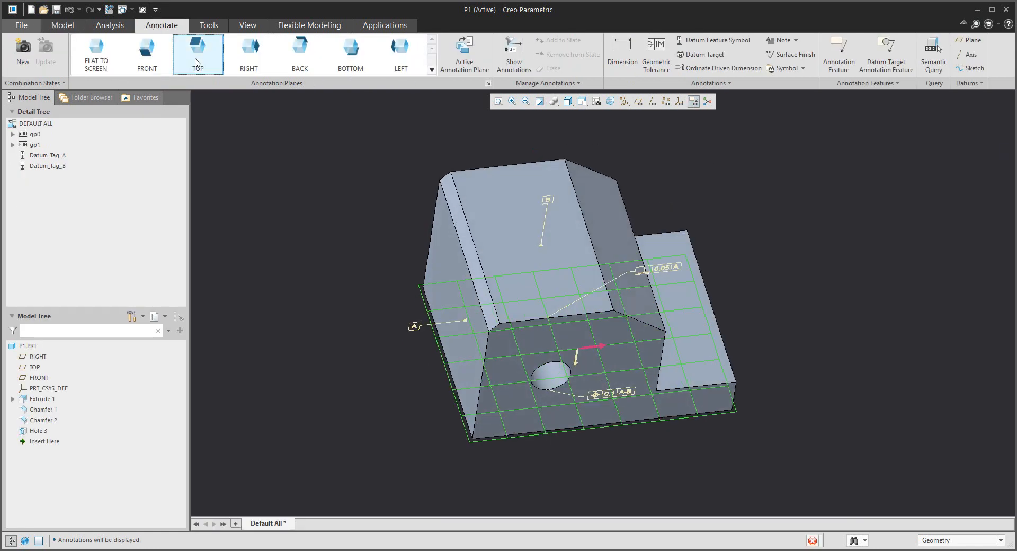
click(147, 54)
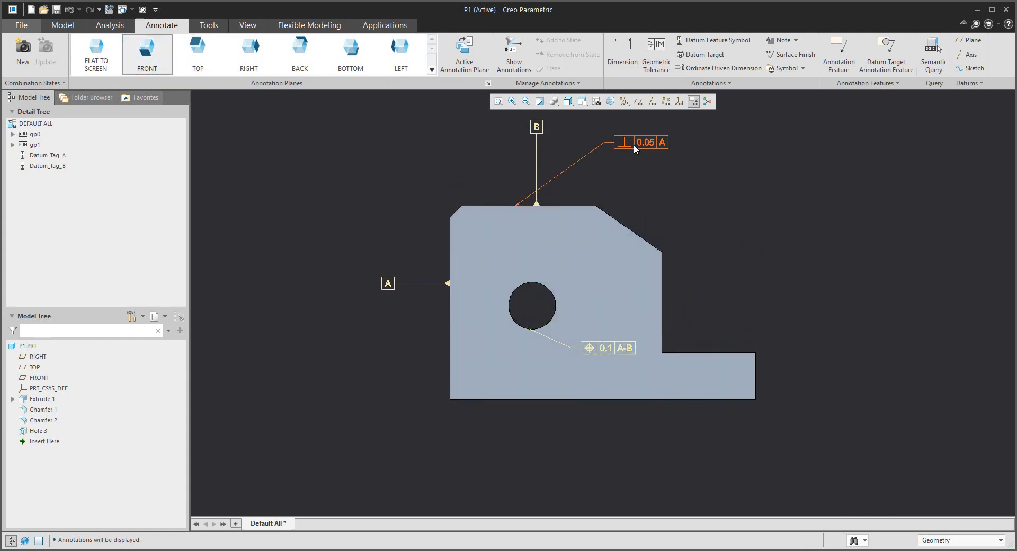
- Drag the 0.05 perpendicularity frame to the upper left of the top edge
double_click(641, 142)
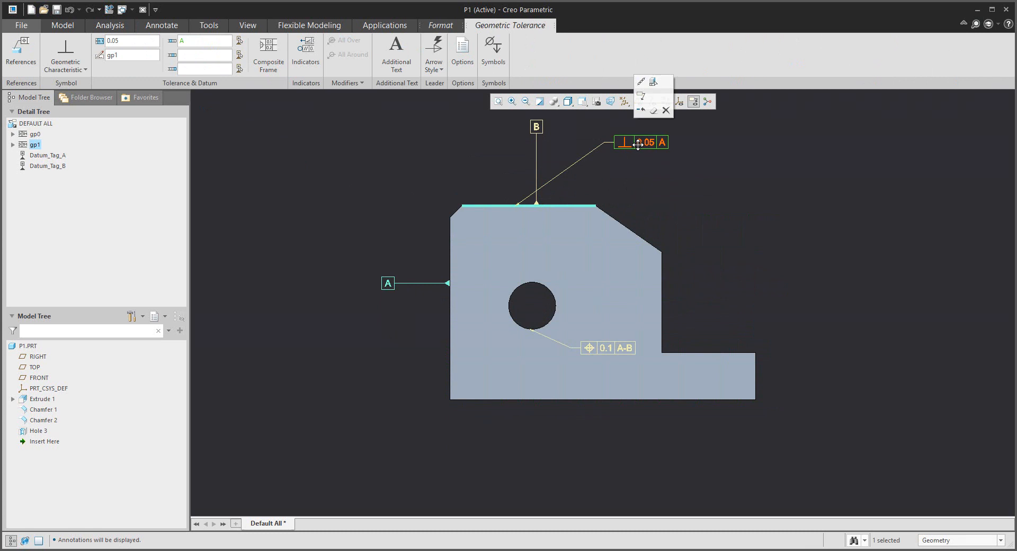
drag(639, 142, 399, 140)
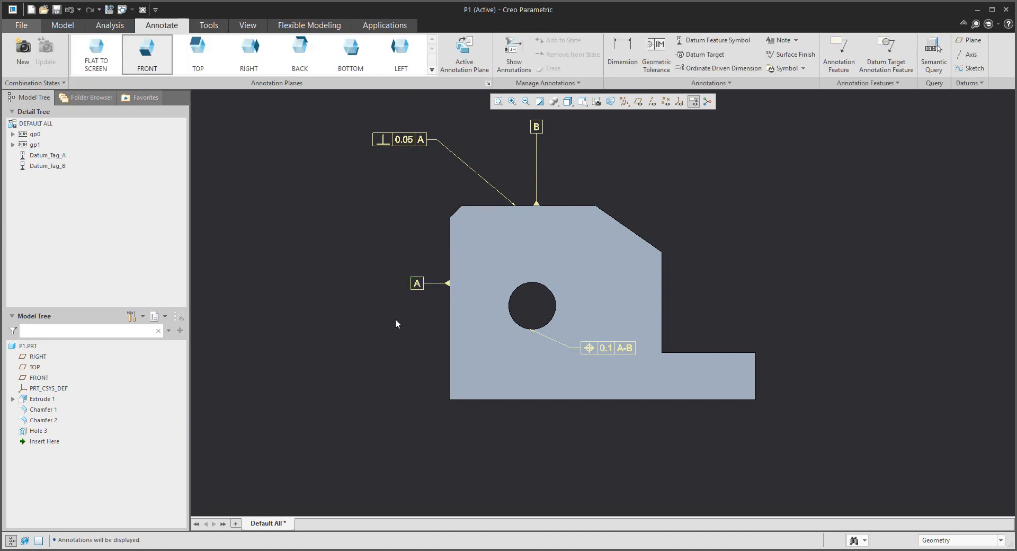
mouse_move(364, 291)
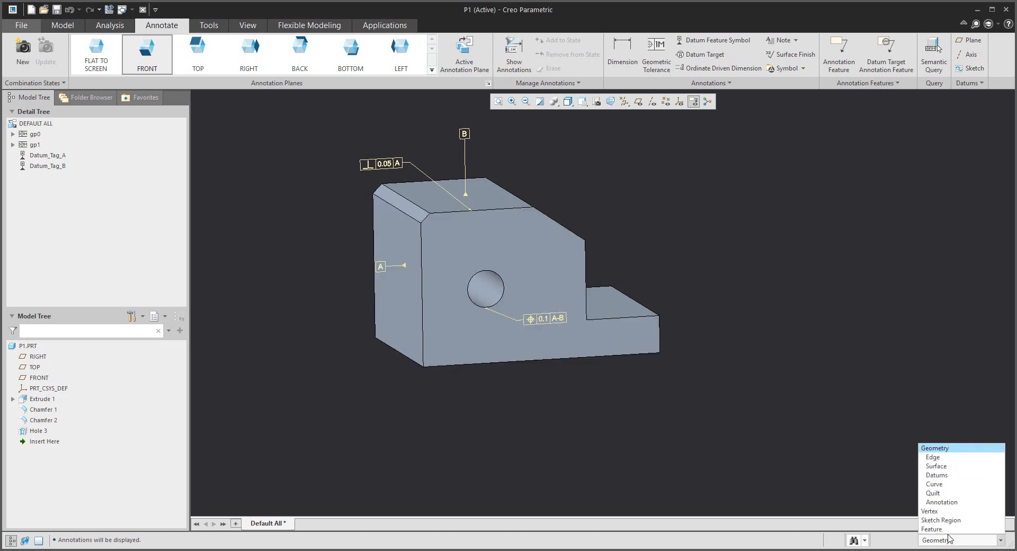
mouse_move(942, 501)
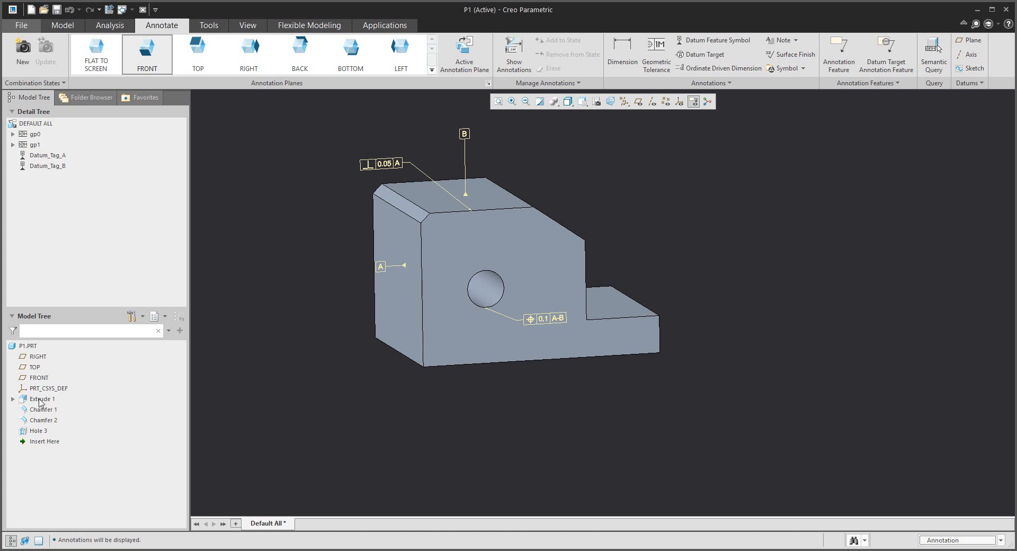
- Dimension the height between the top and bottom edges as 165, left of the model
click(42, 399)
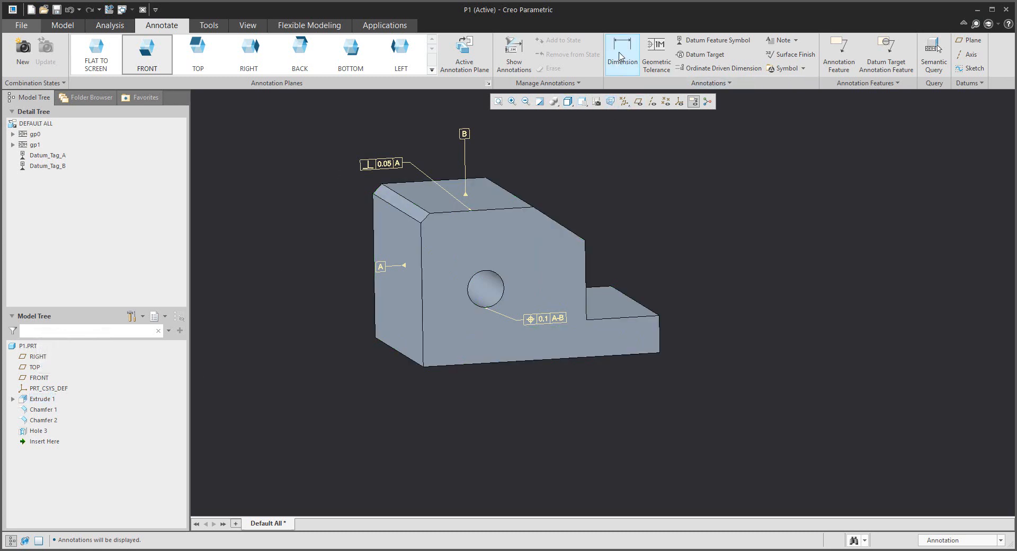
click(620, 55)
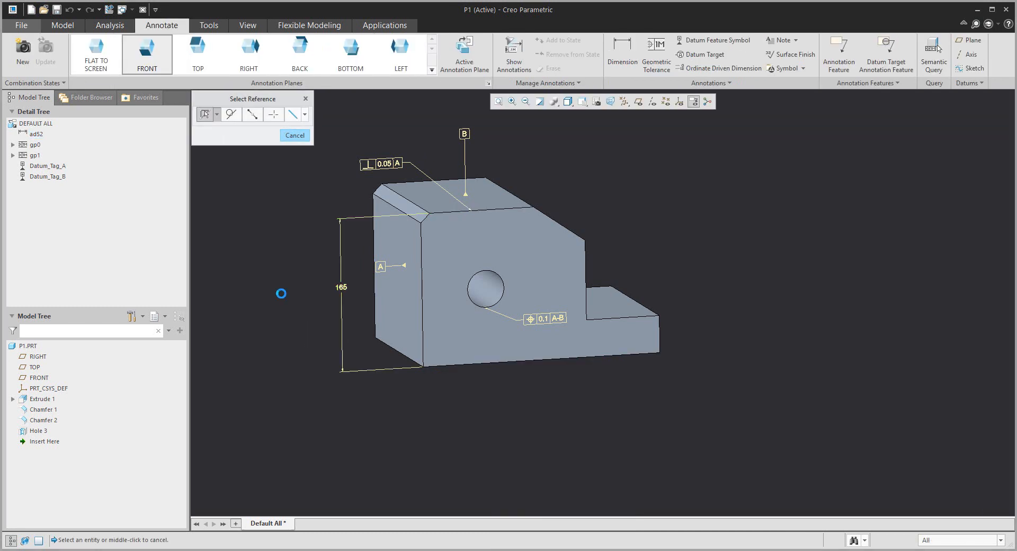
mouse_move(488, 80)
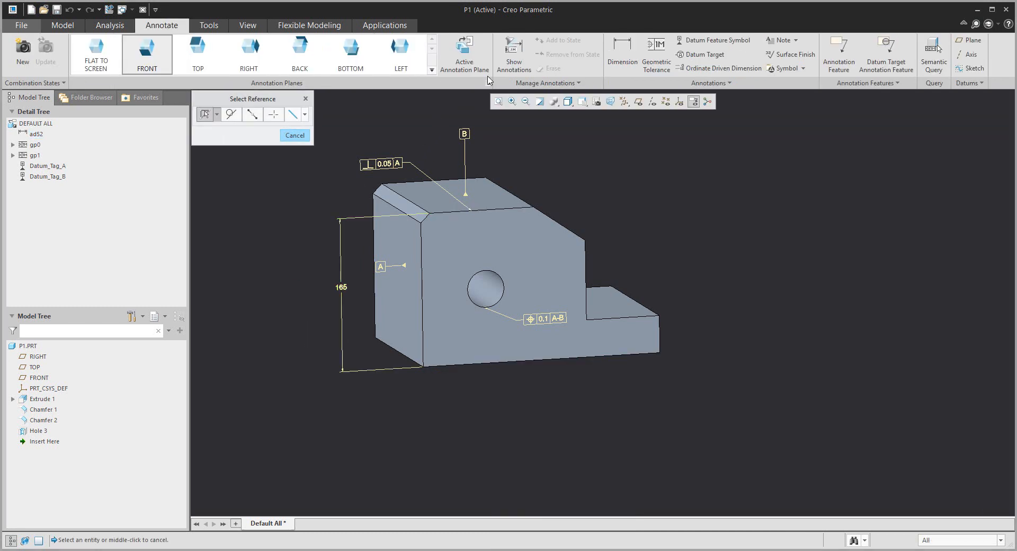
- Show Extrude 1's 260 and 80 dimensions via Show Annotations
click(513, 54)
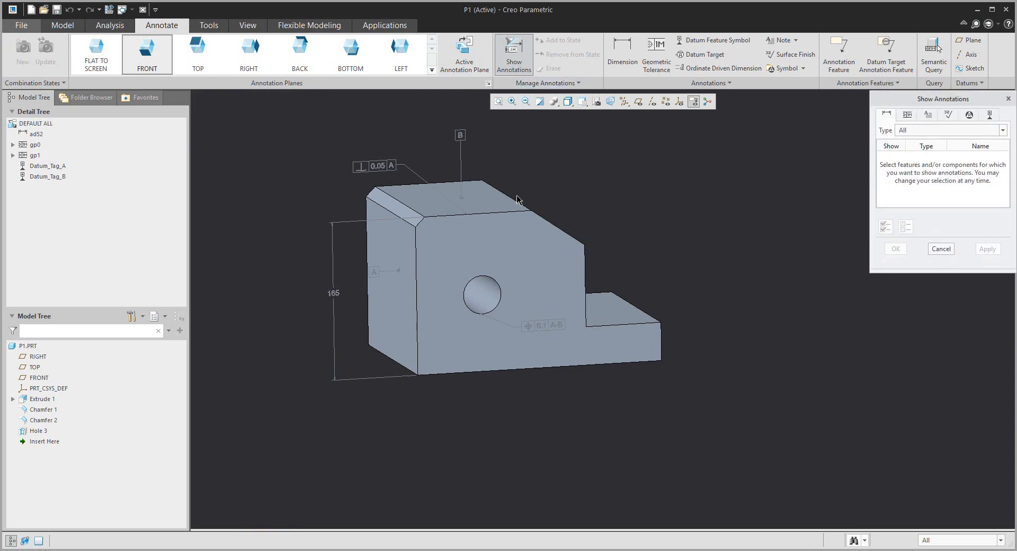
click(41, 398)
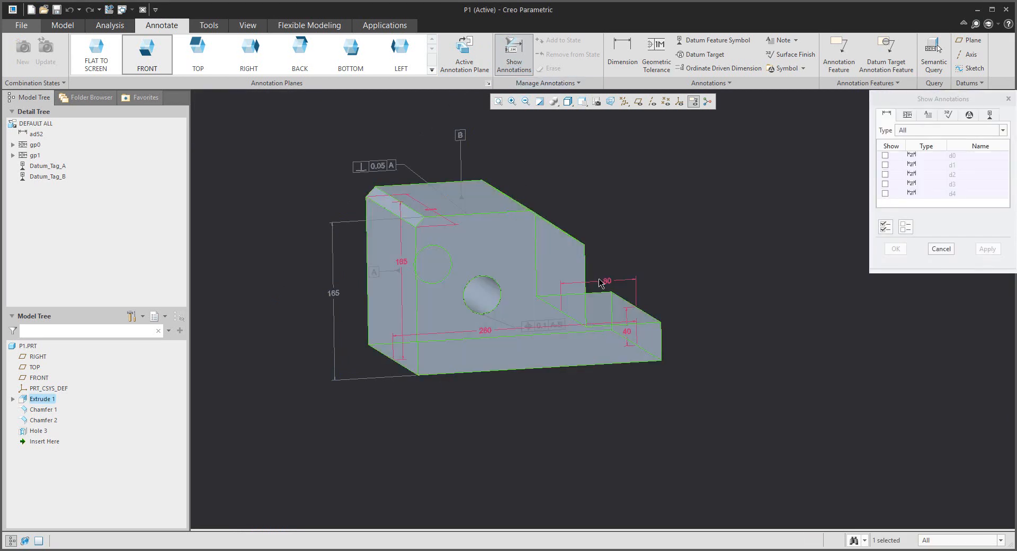
click(885, 184)
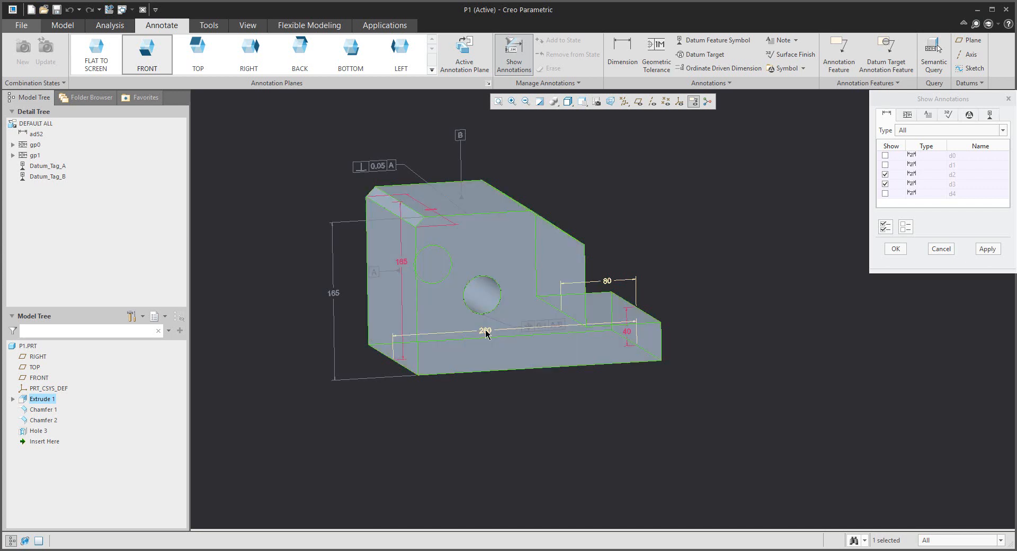
click(894, 249)
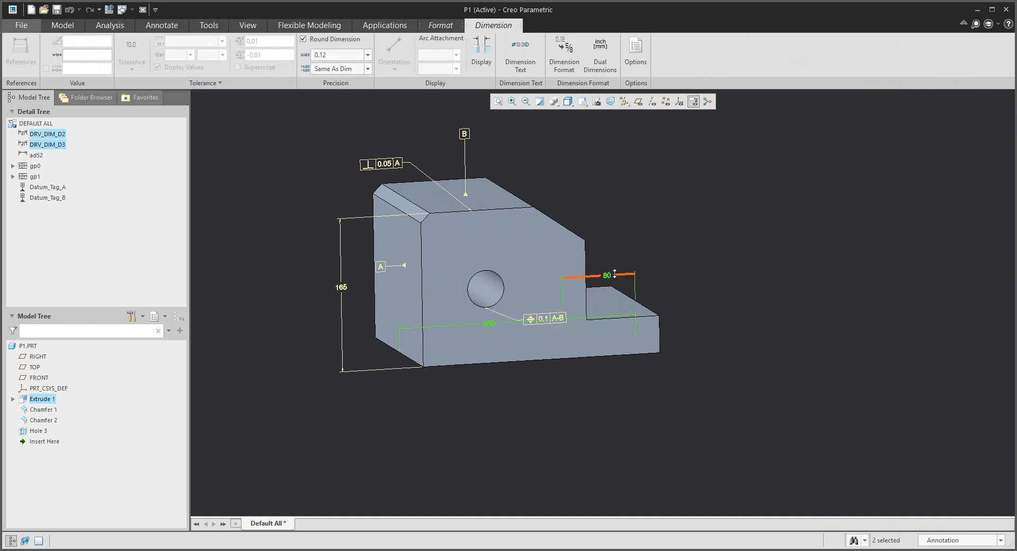
- Orbit the model and hide all annotations from the graphics area
drag(613, 272, 597, 387)
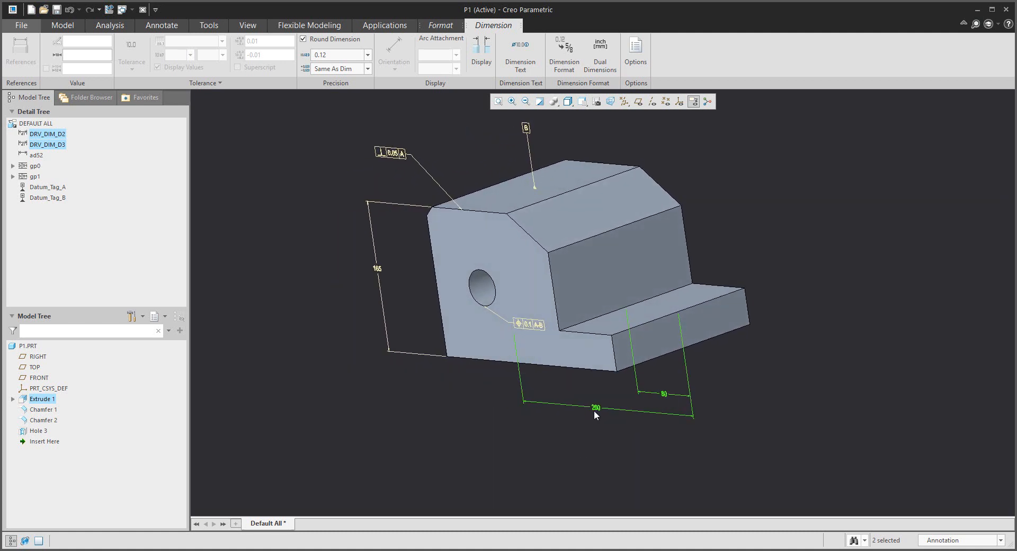
right_click(595, 408)
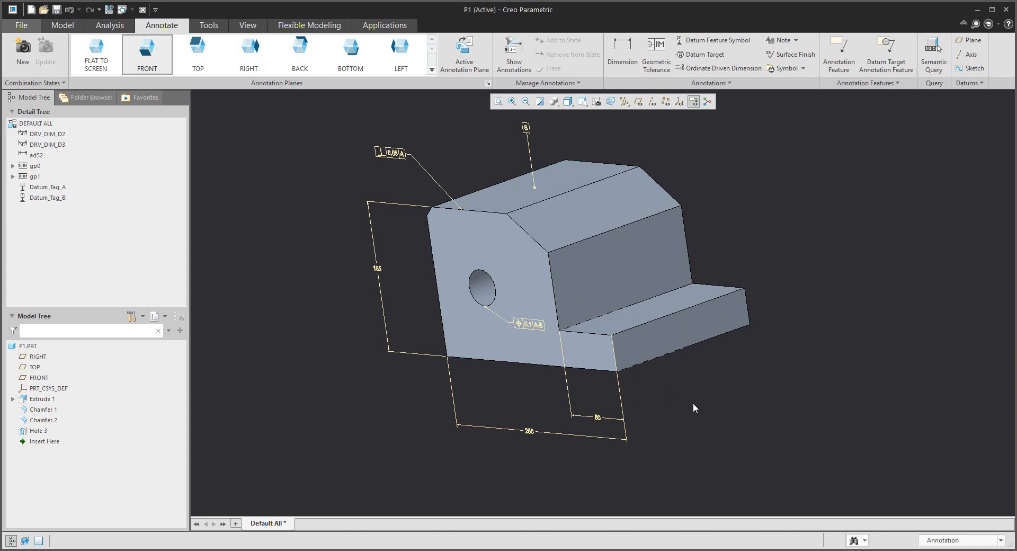
mouse_move(320, 300)
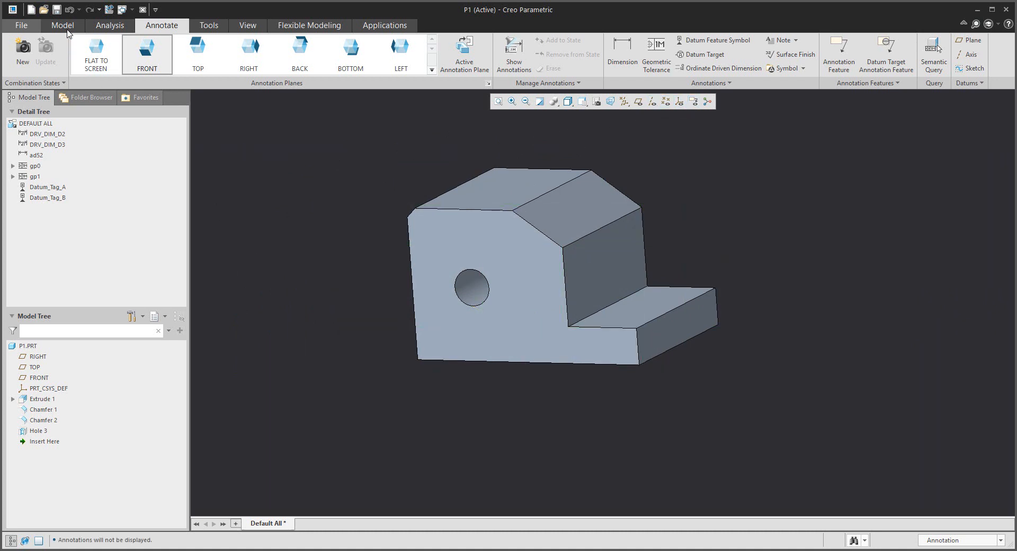
- Switch to the P1.DRW drawing window
click(63, 26)
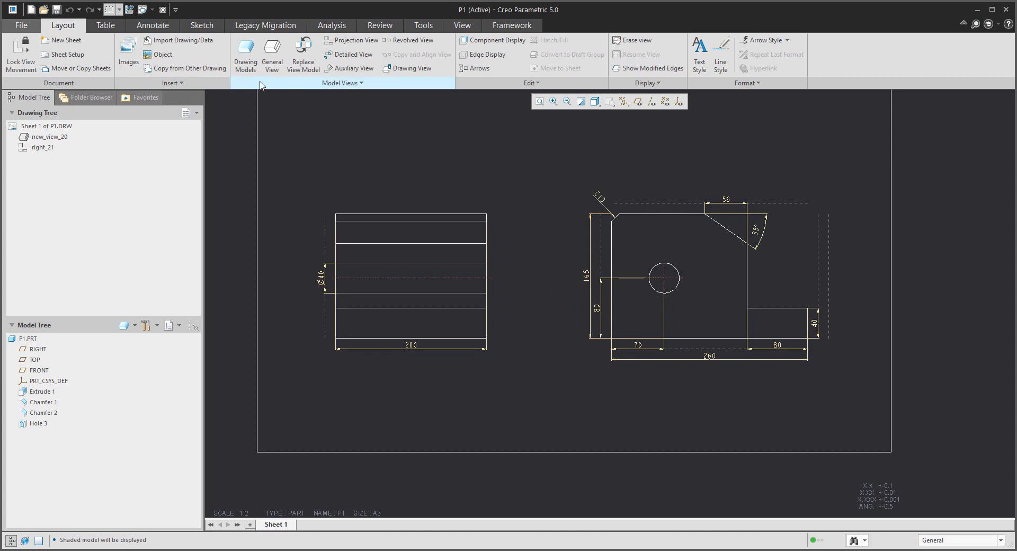
- Use Show Model Annotations to display datum tags A, B and both geometric tolerances
click(152, 25)
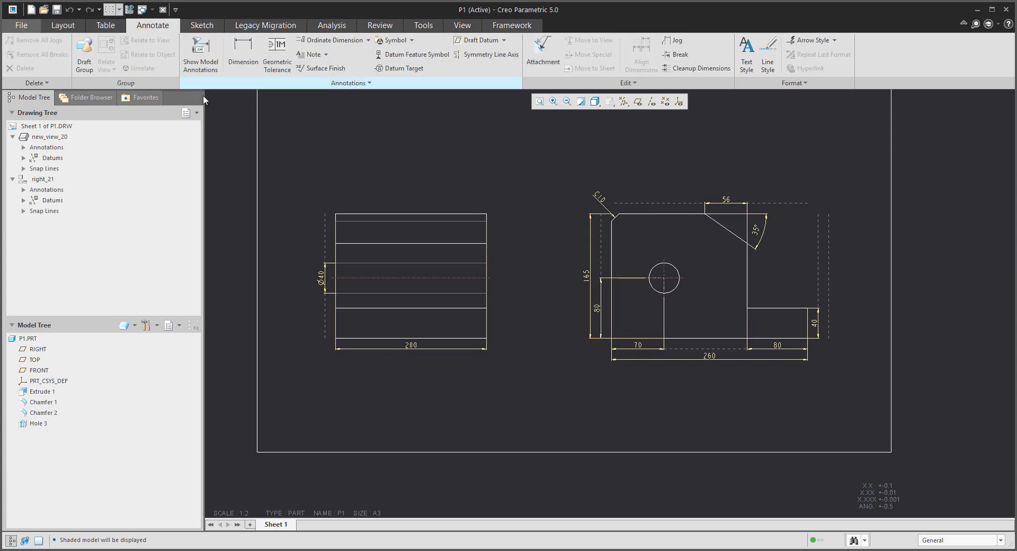
click(200, 54)
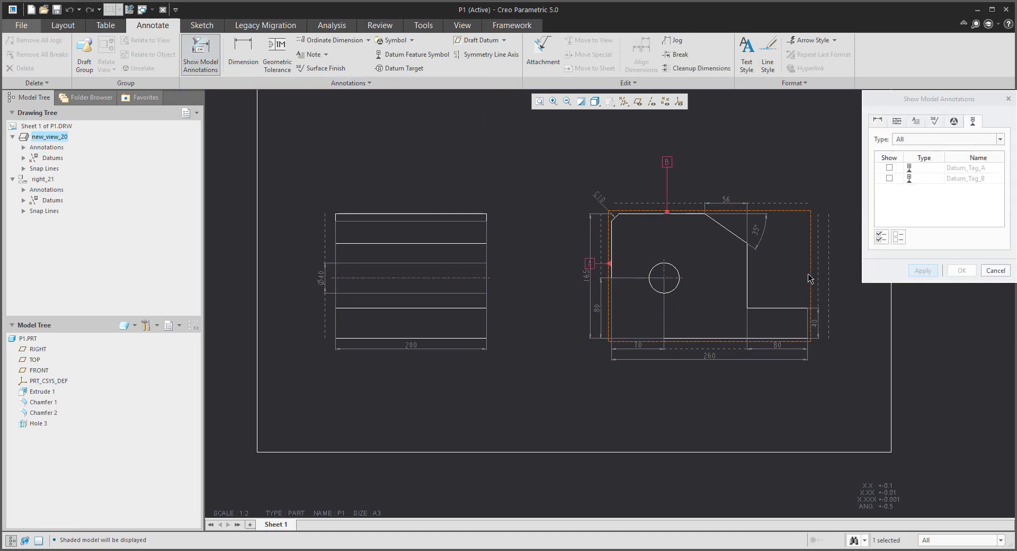
click(880, 236)
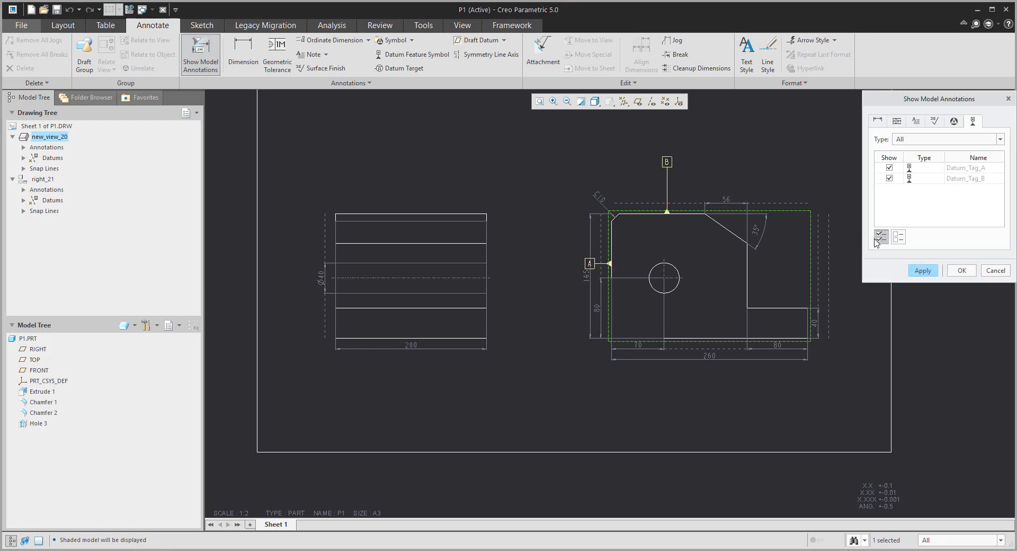
click(896, 121)
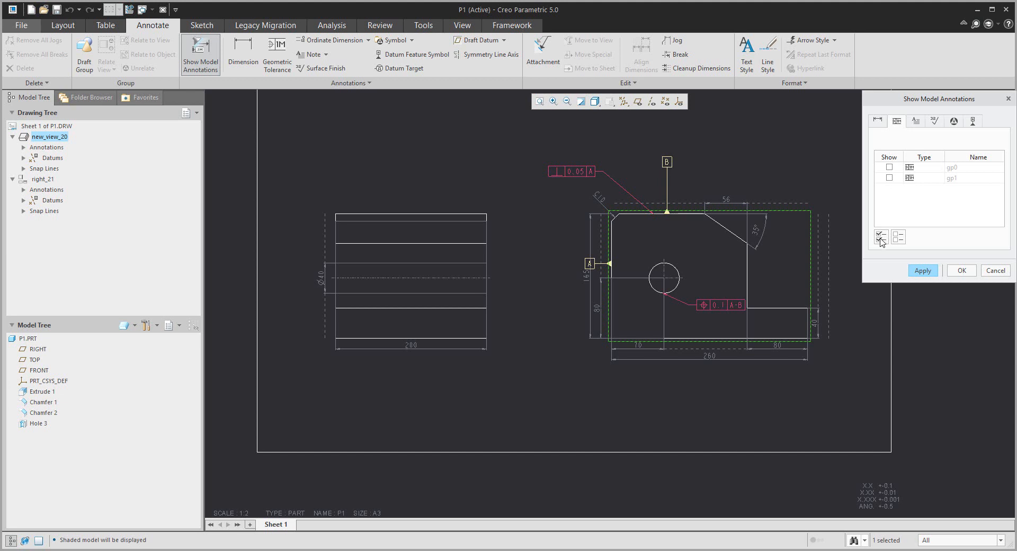
click(960, 270)
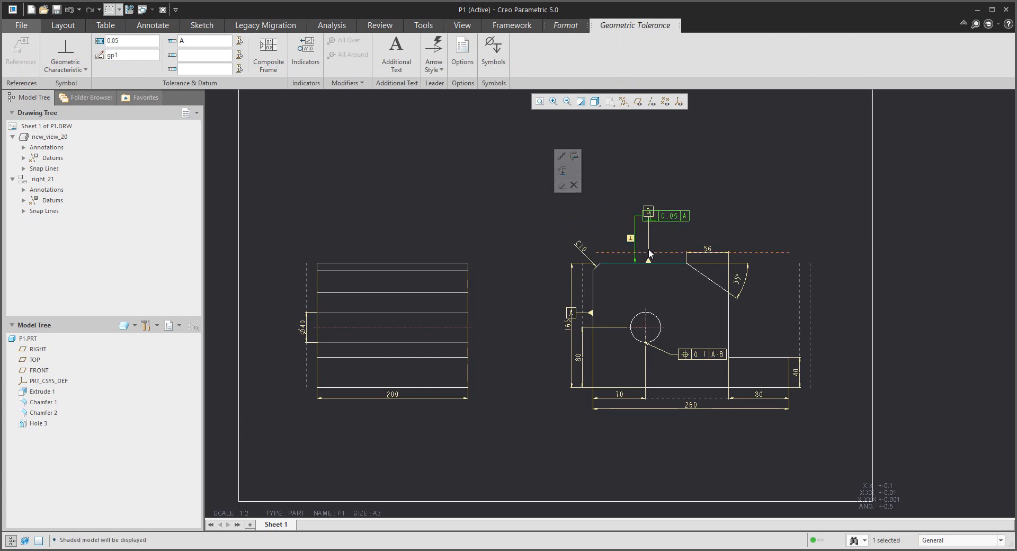
- Drag the 0.05 perpendicularity frame to the right, clear of datum tag B
click(152, 26)
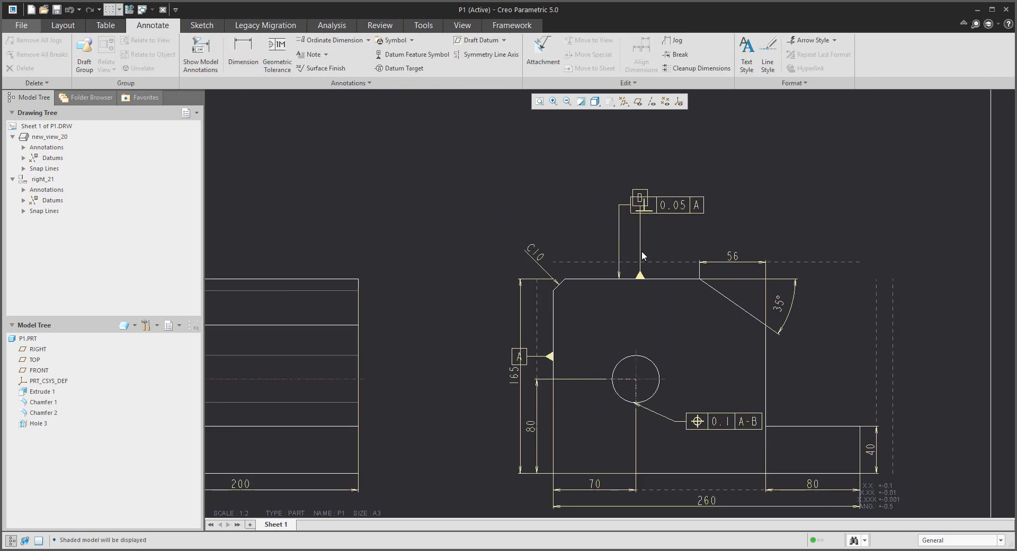
click(641, 197)
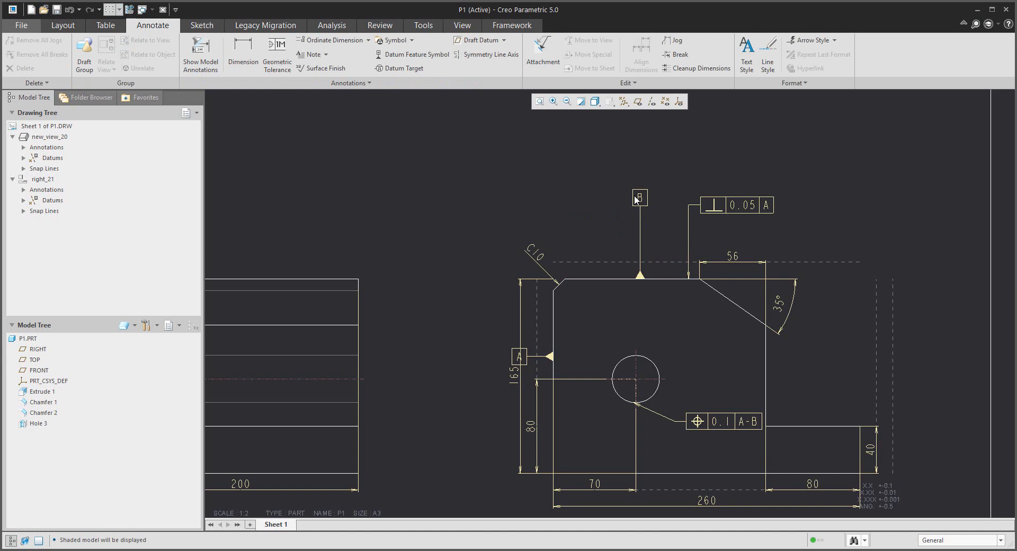
double_click(638, 196)
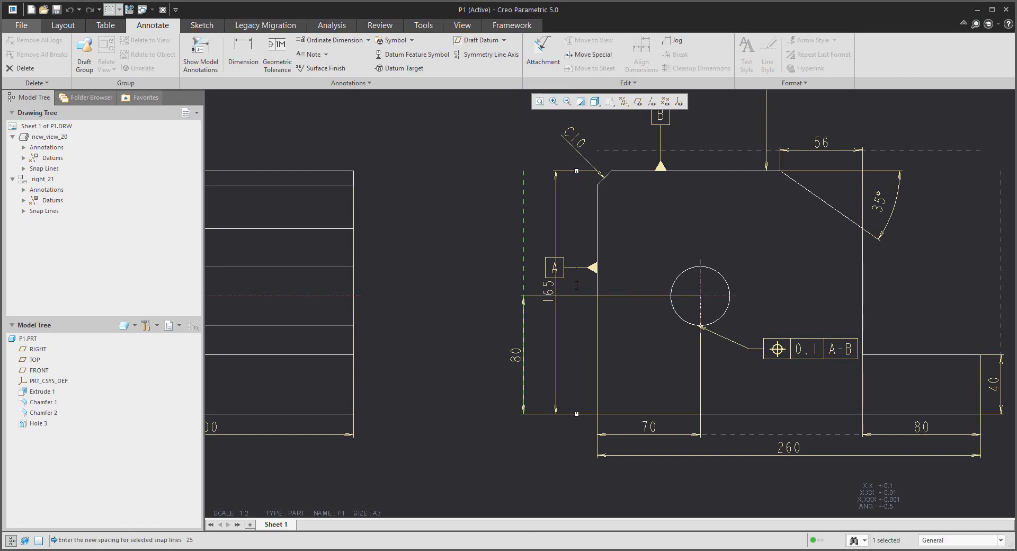
- Move the 165 height dimension left so it clears datum tag A
click(550, 285)
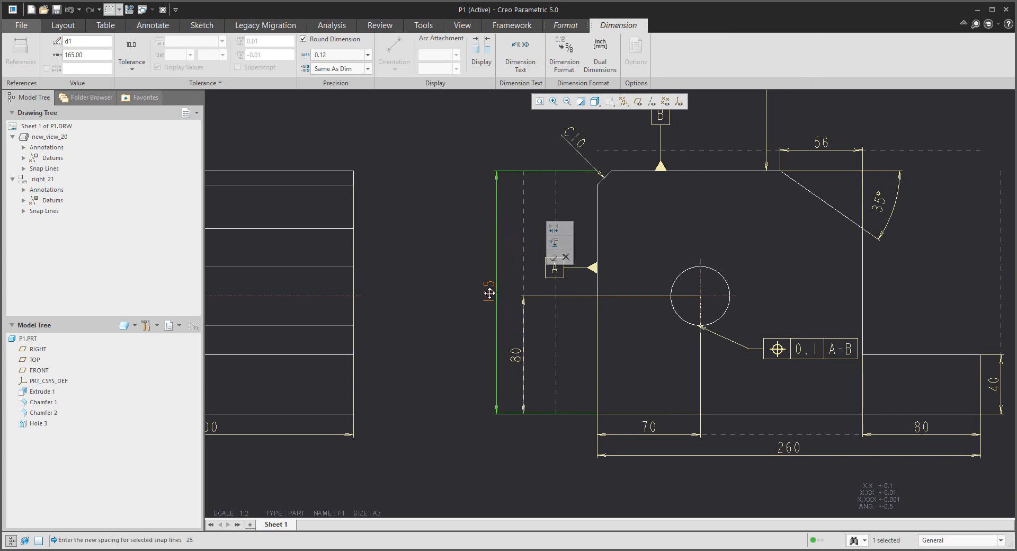
click(151, 25)
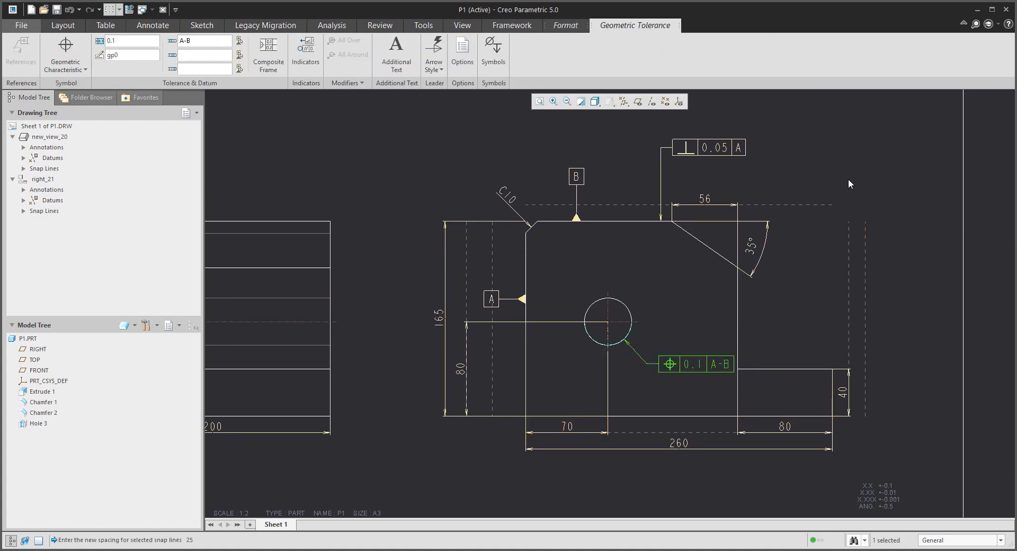
- Edit the hole's position tolerance value from 0.1 to 0.2, referencing A-B
click(152, 25)
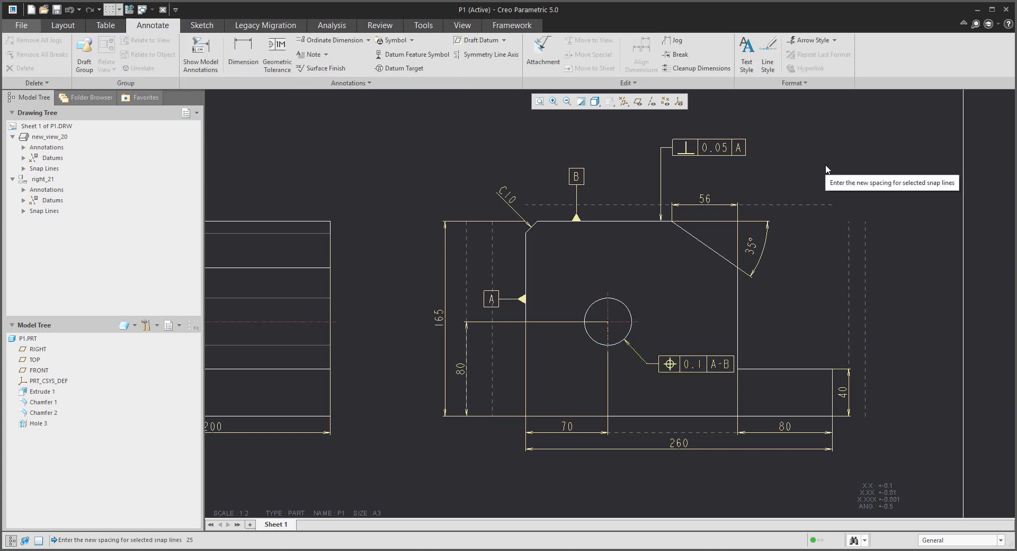
mouse_move(814, 171)
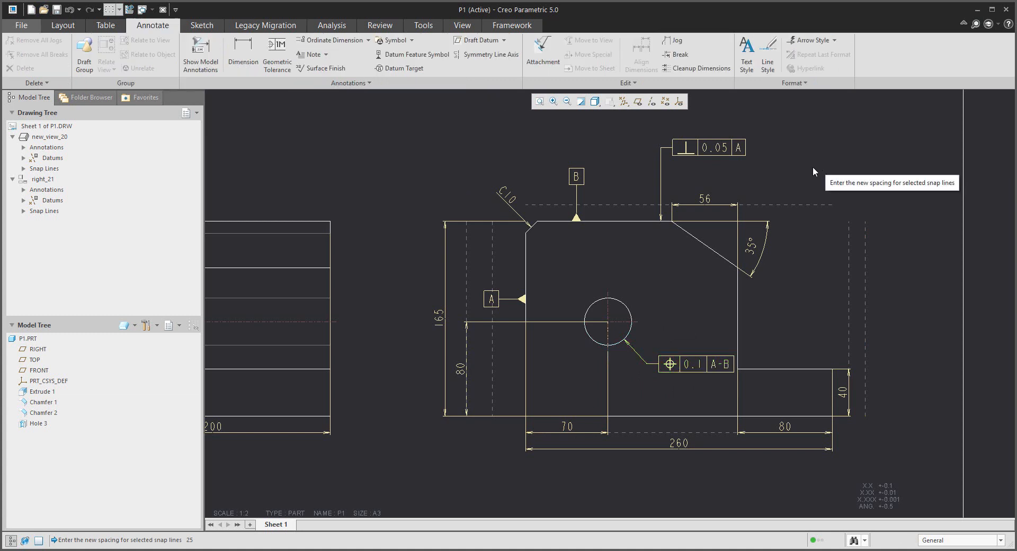
double_click(693, 364)
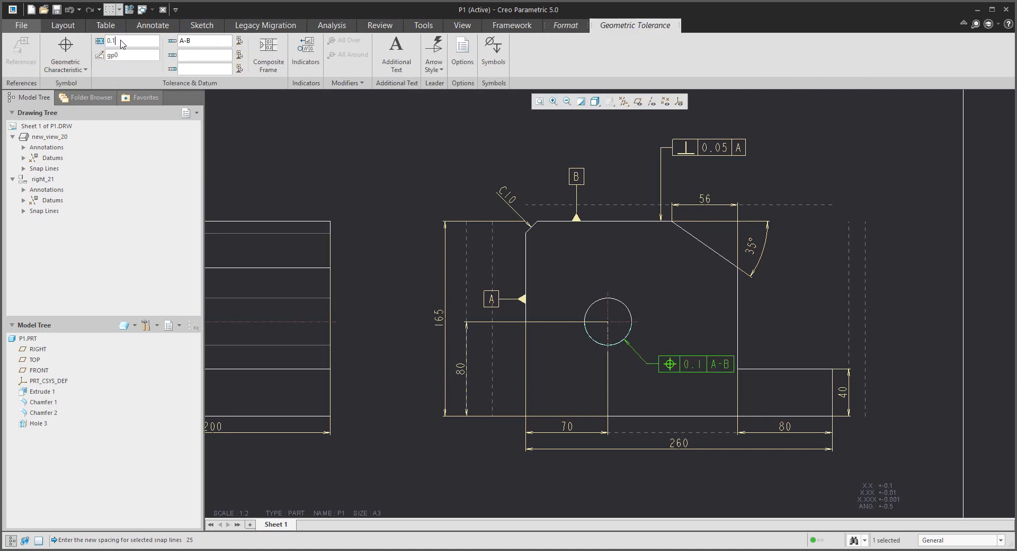
text(0.12)
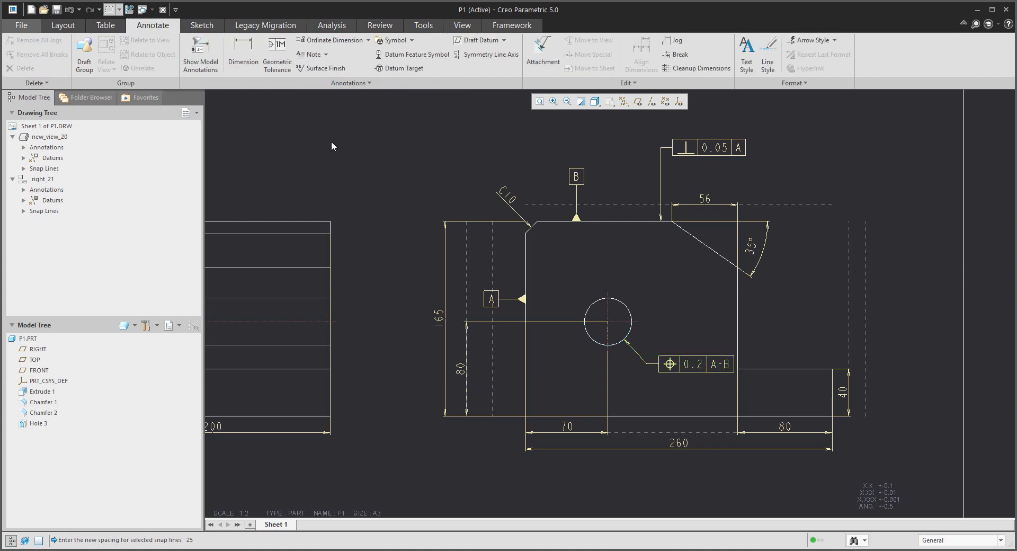
mouse_move(332, 144)
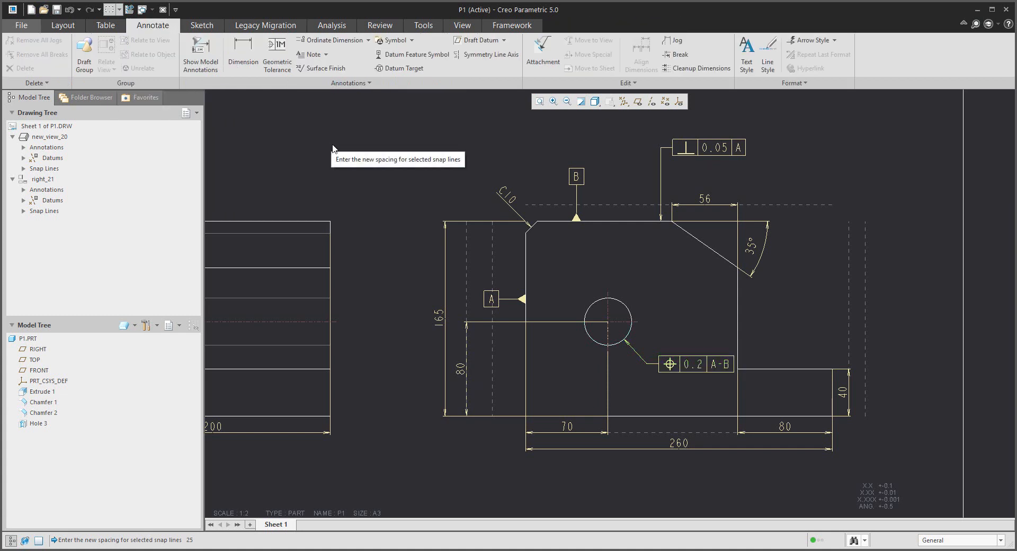
mouse_move(420, 182)
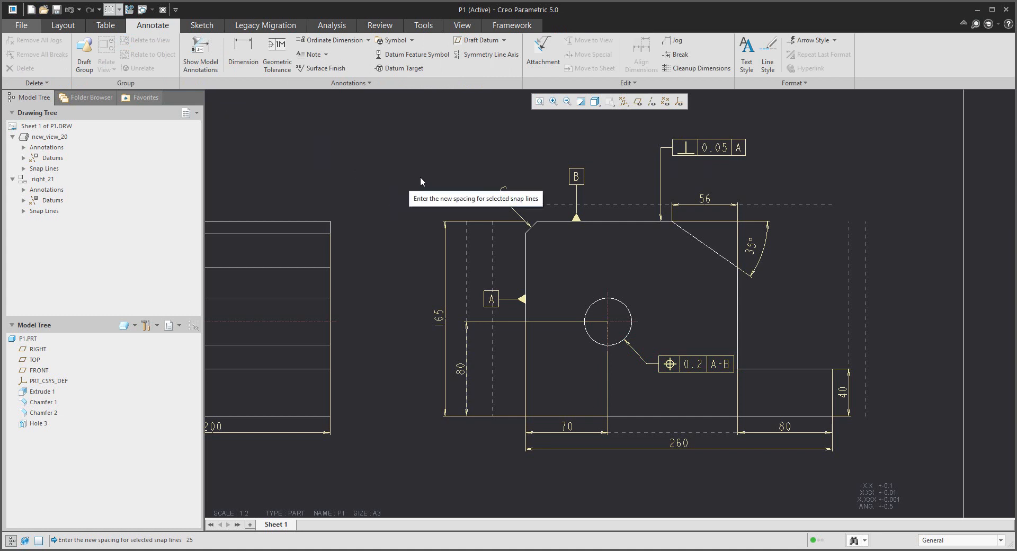